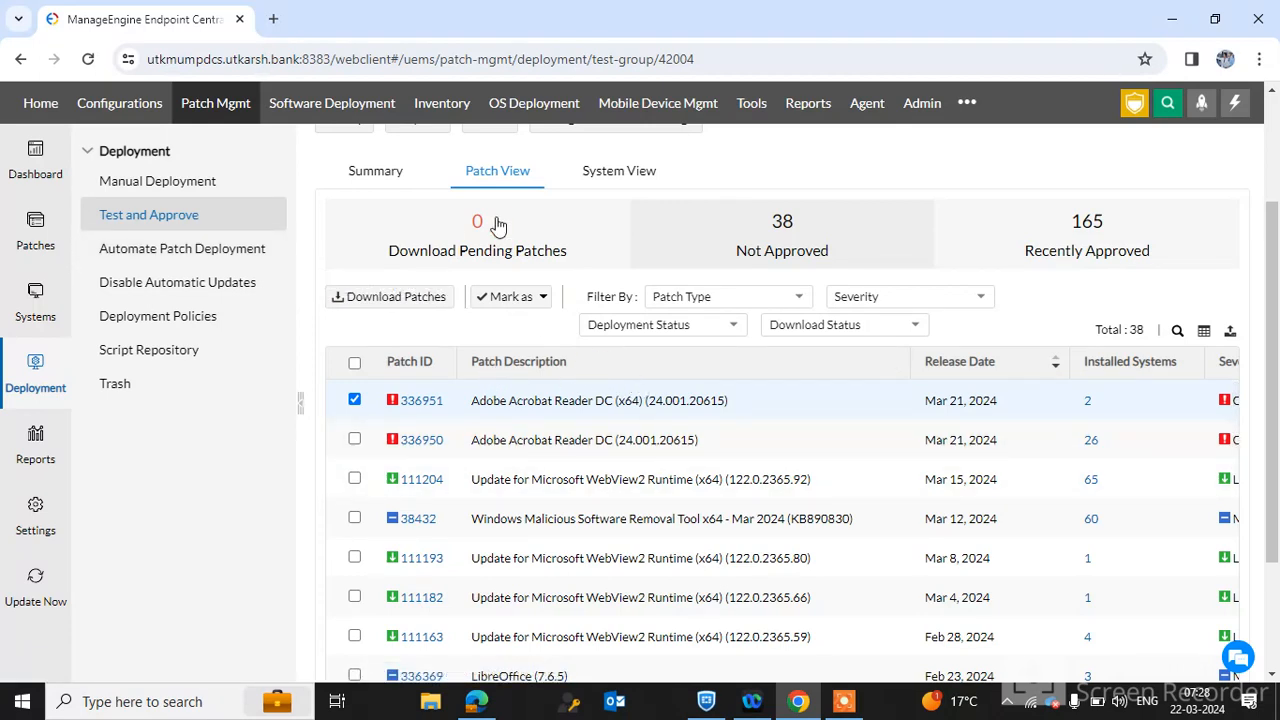
mouse_move(648, 315)
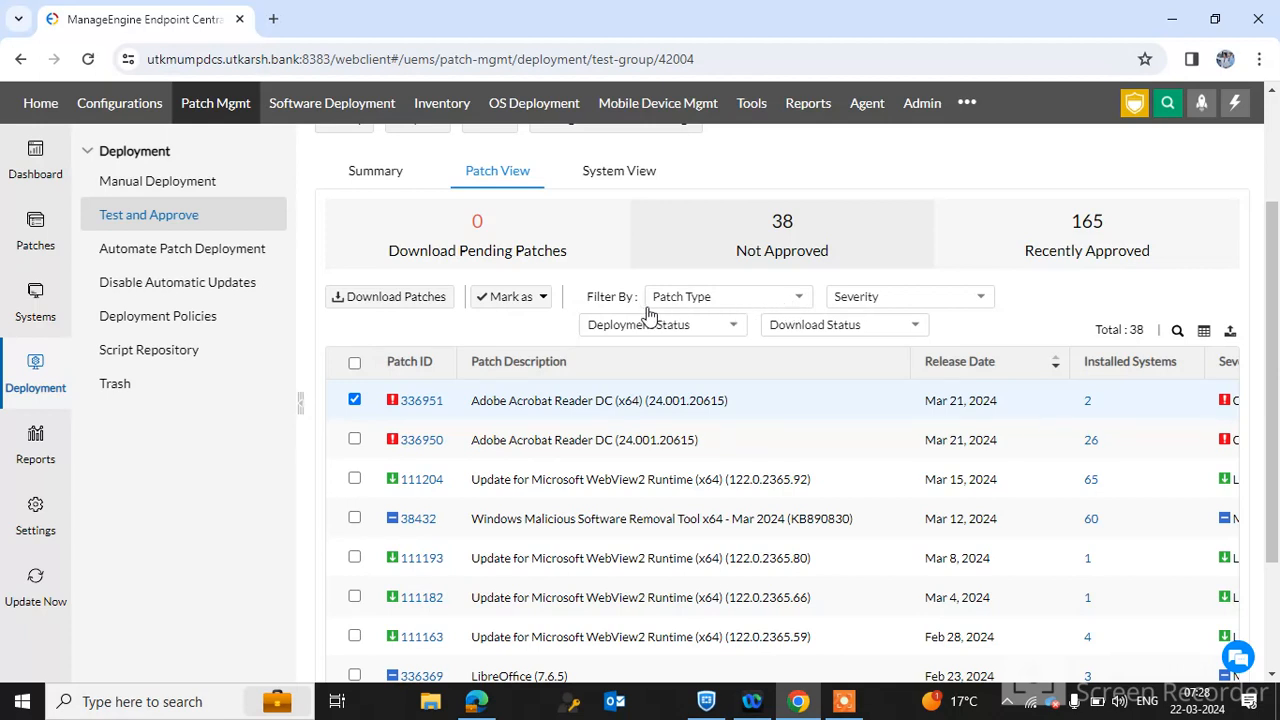
mouse_move(770, 318)
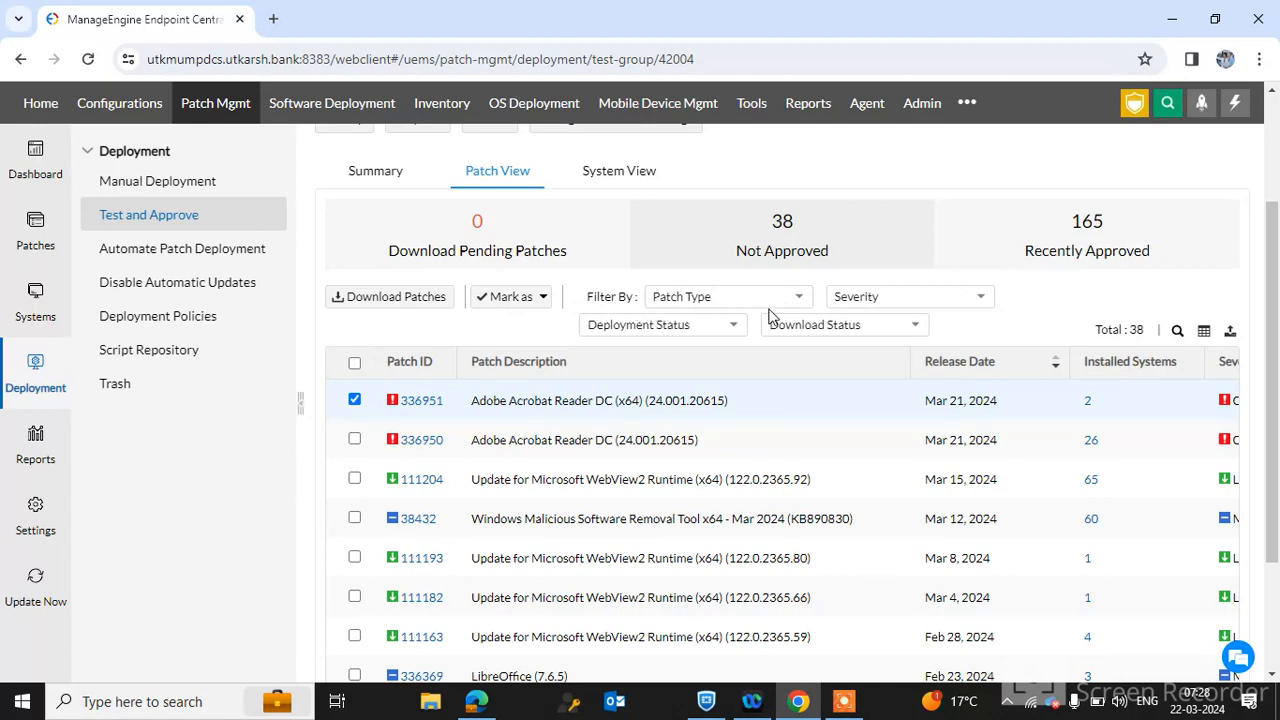
- Set the Patch Type filter to Security Updates, leaving 8 patches listed
left_click(727, 296)
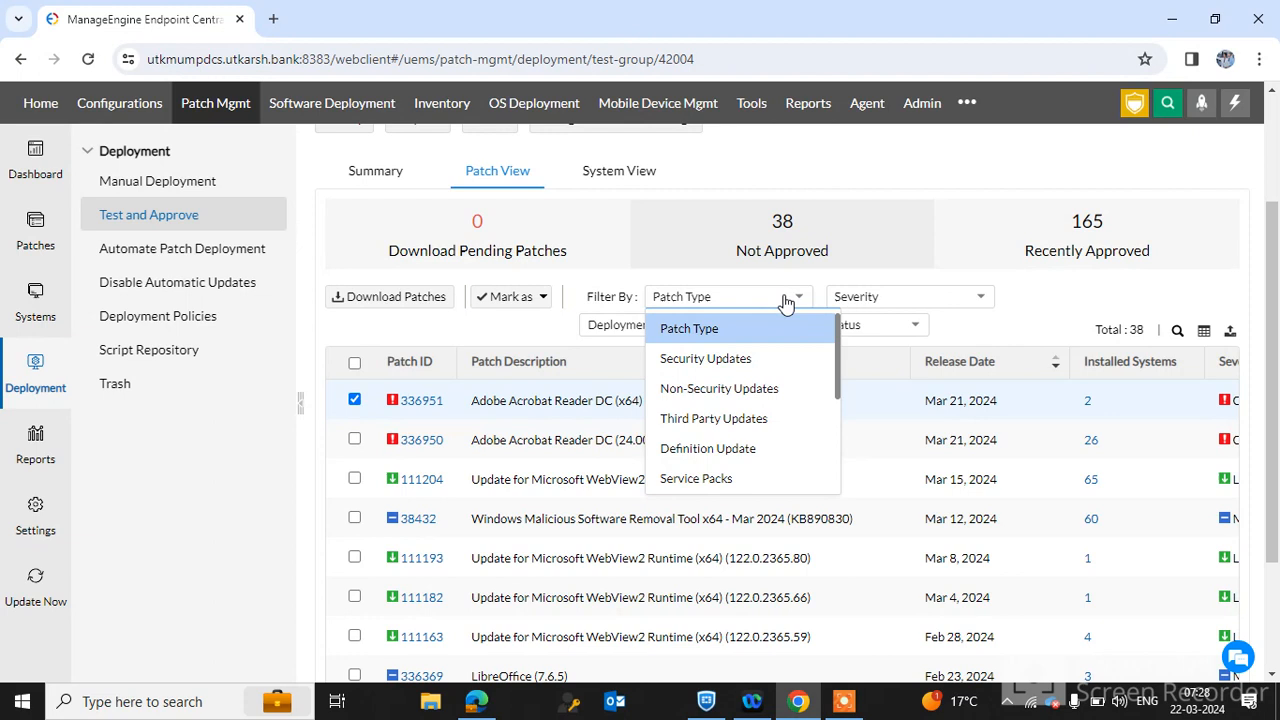
mouse_move(779, 315)
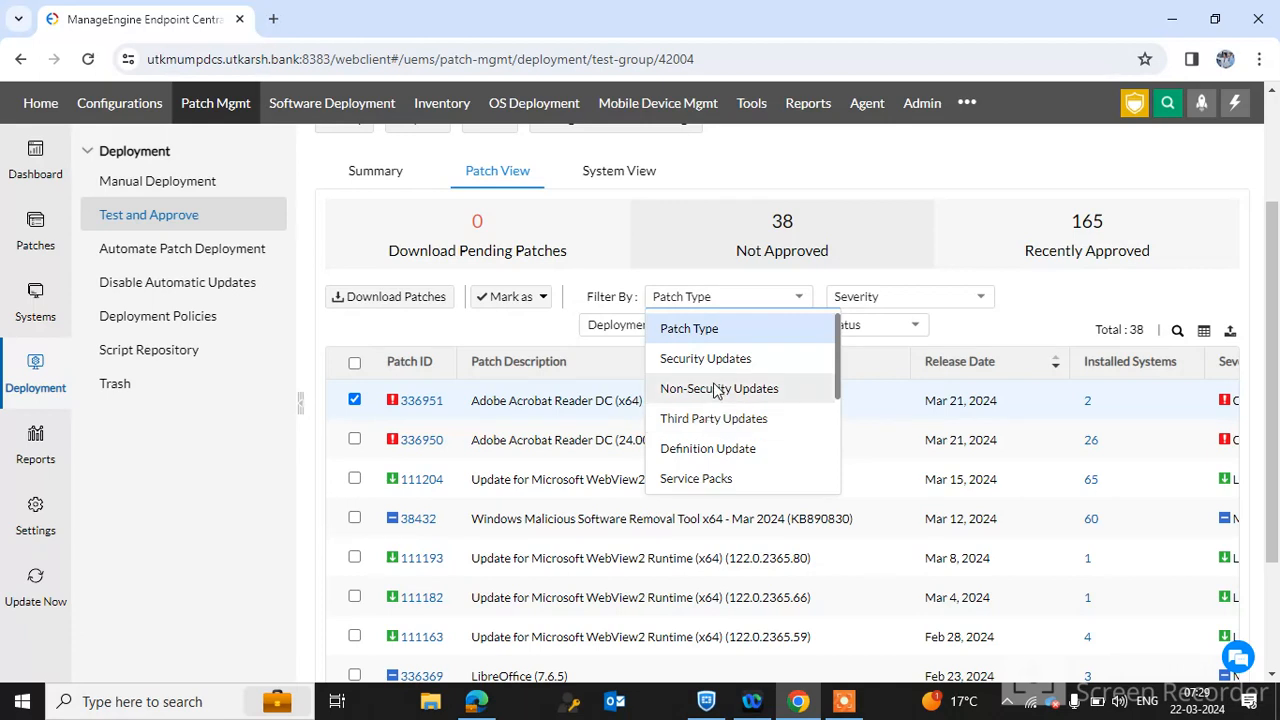
mouse_move(705, 358)
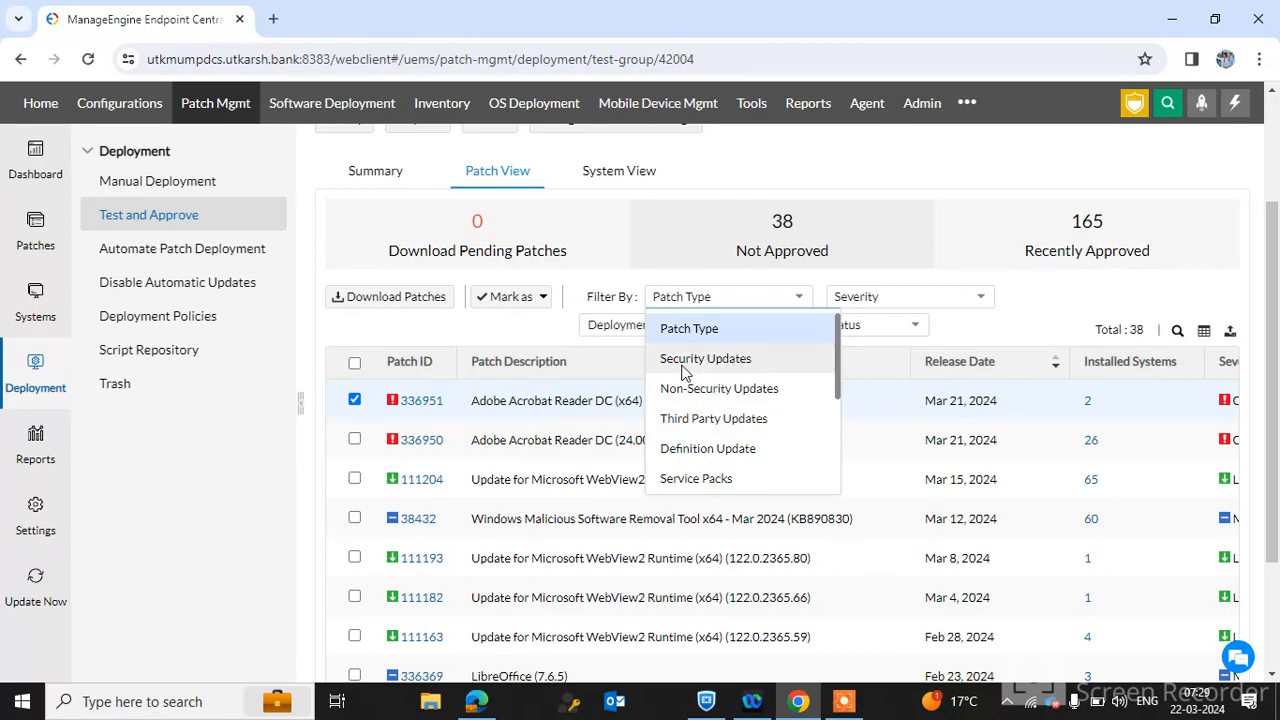
mouse_move(703, 388)
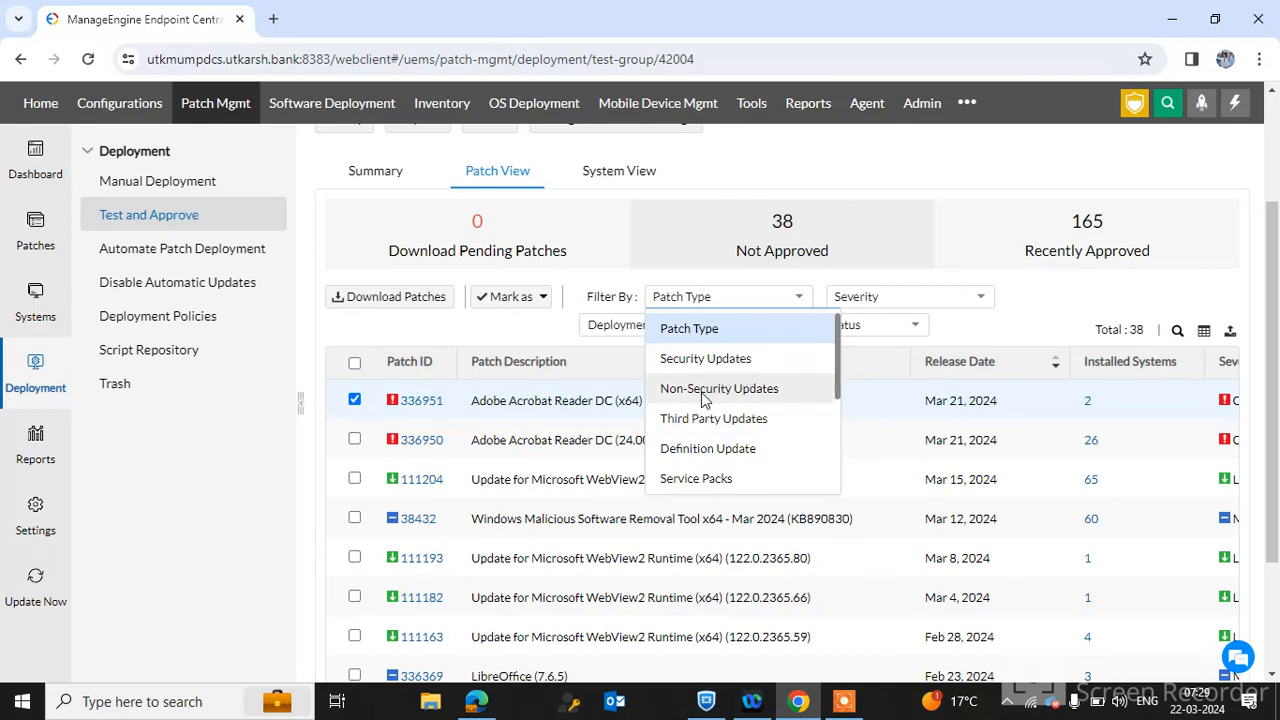
mouse_move(693, 400)
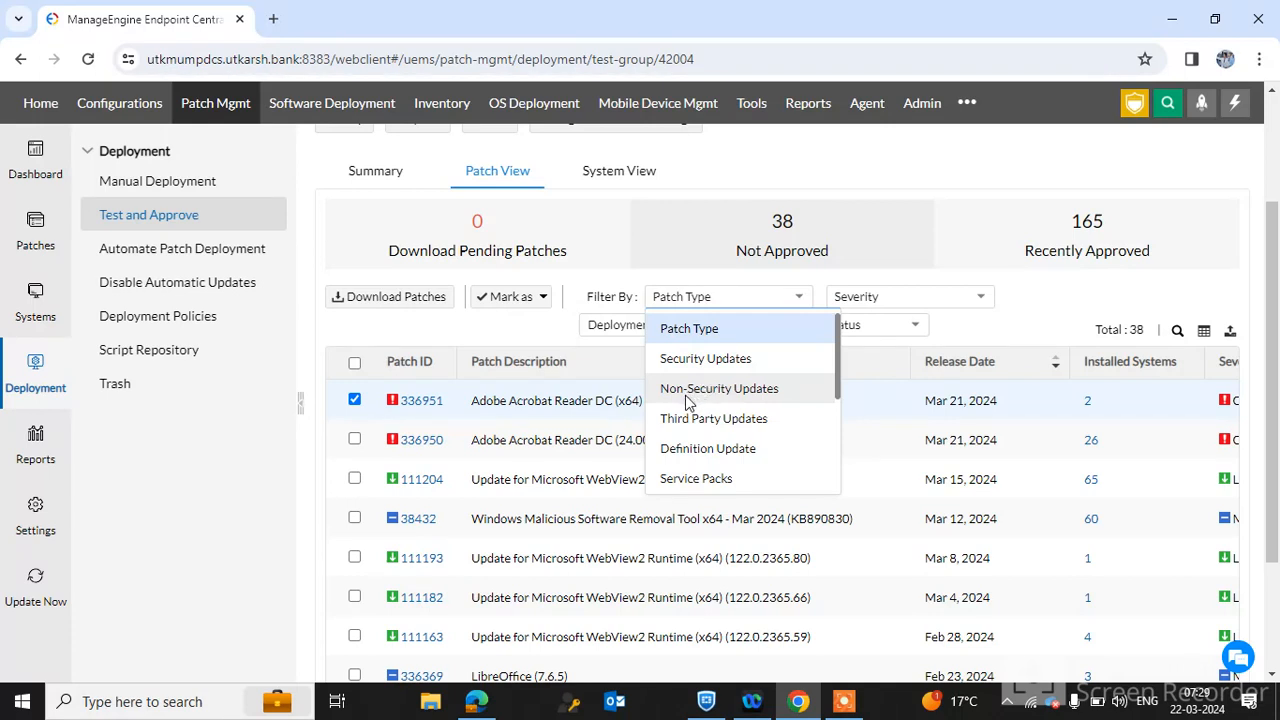
mouse_move(718, 448)
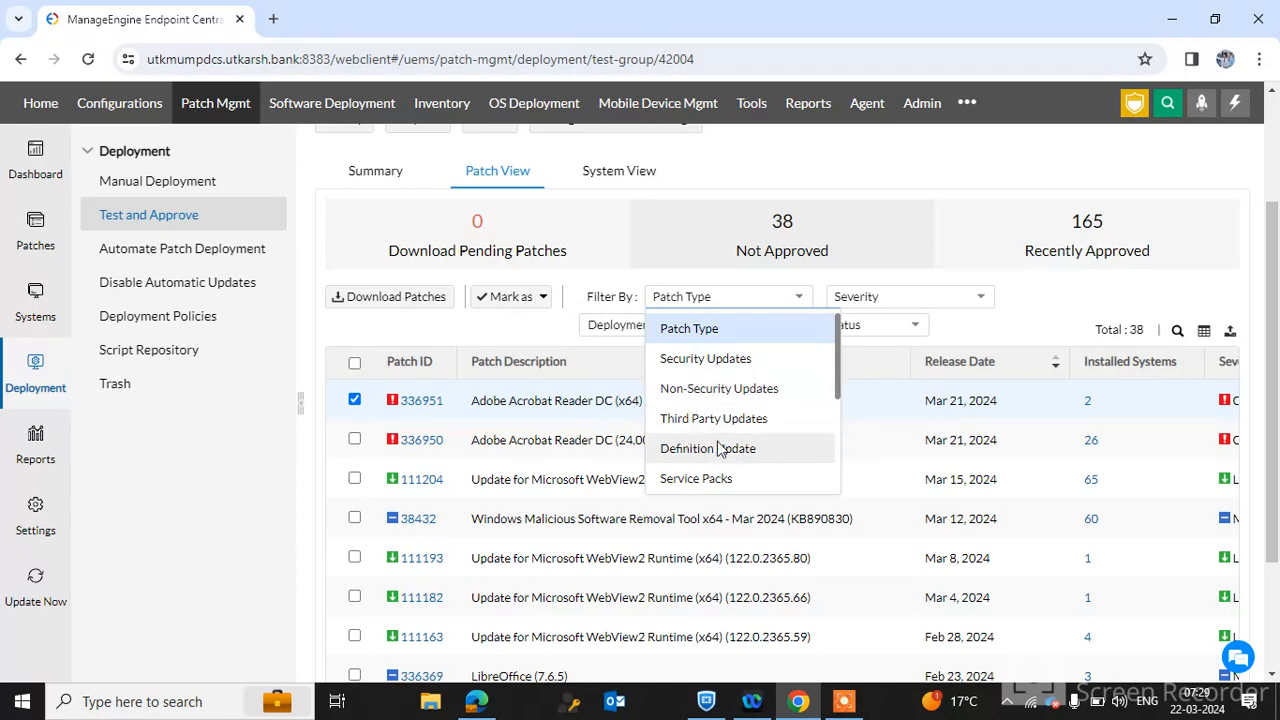
mouse_move(894, 412)
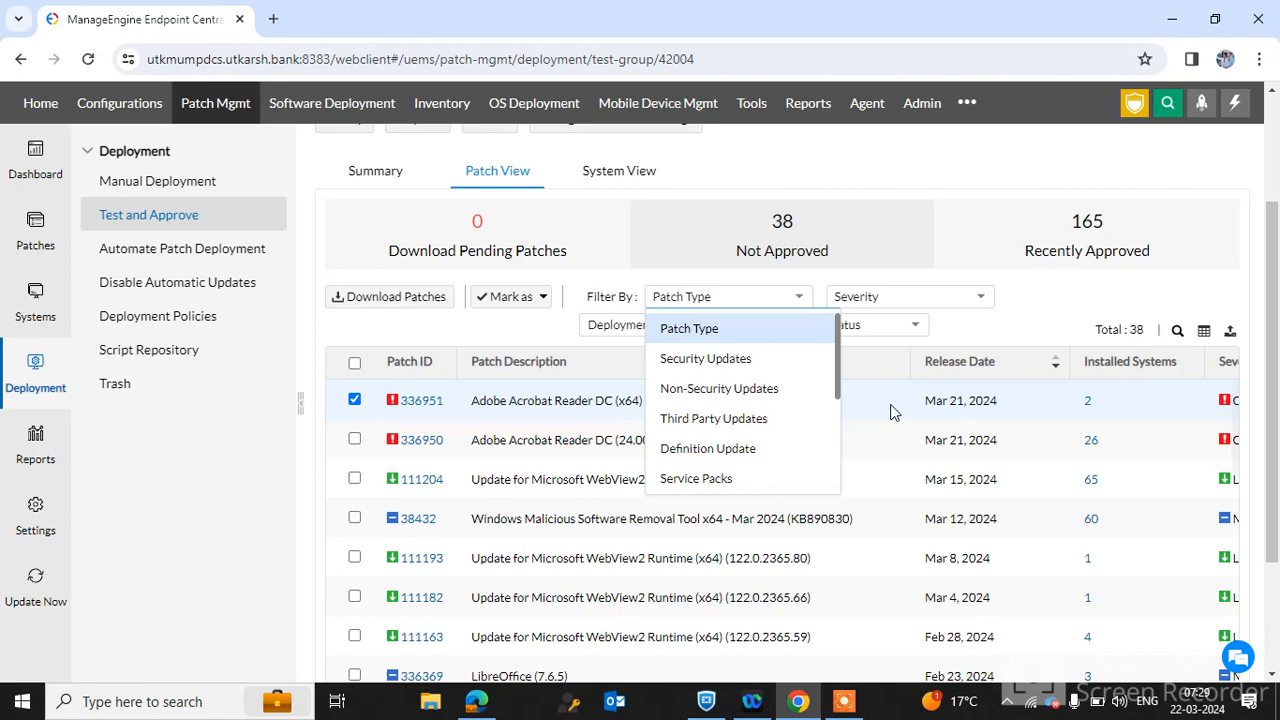
mouse_move(799, 308)
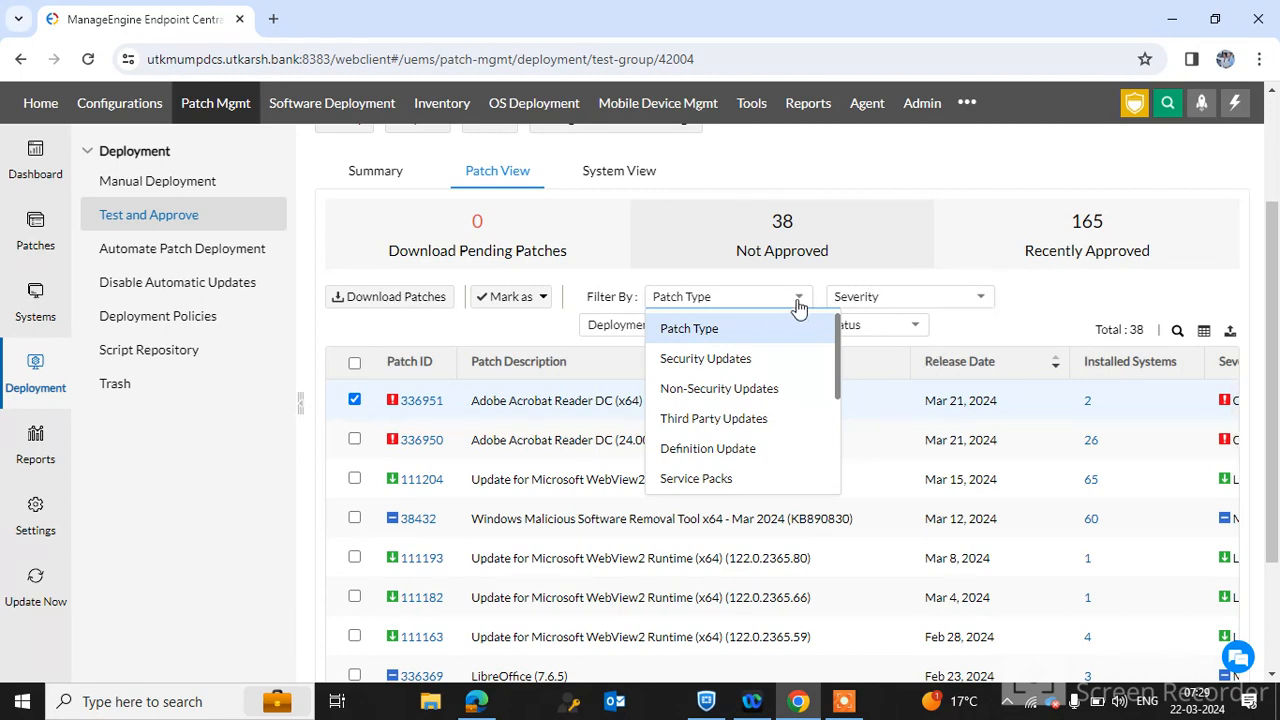
left_click(705, 358)
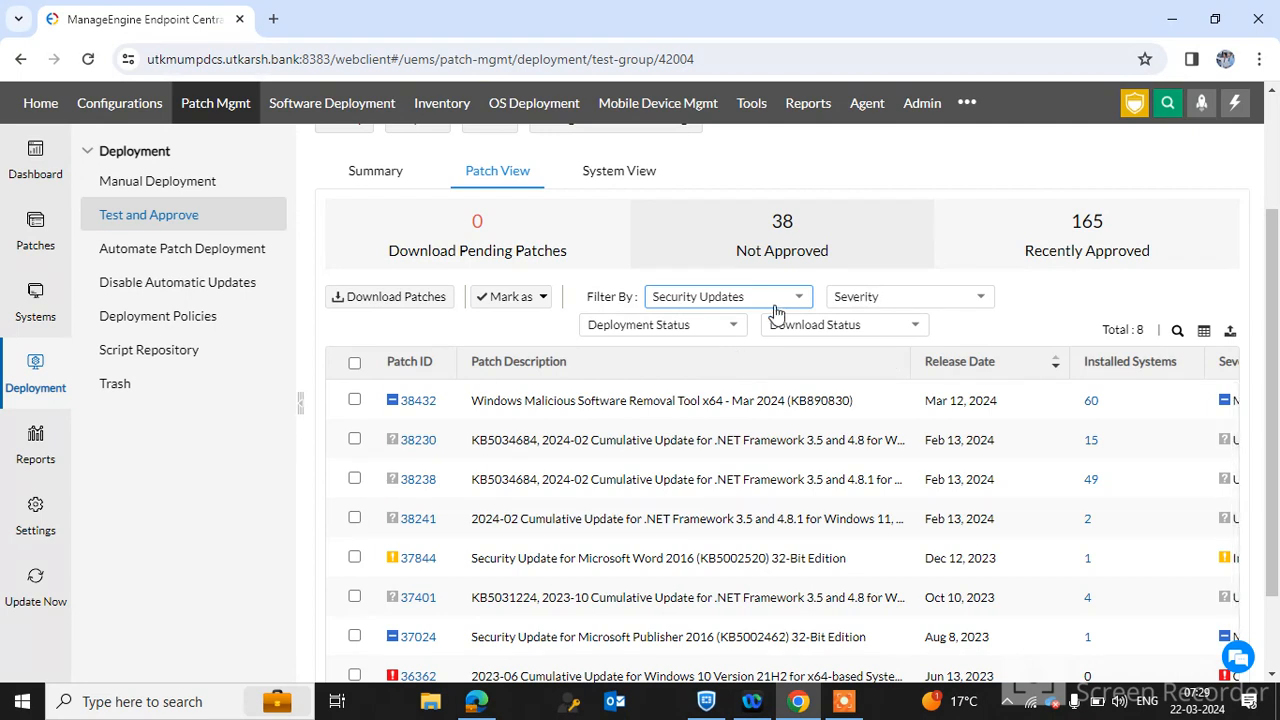
- Reopen the Patch Type filter, then show the severity levels Unrated through Critical
left_click(727, 296)
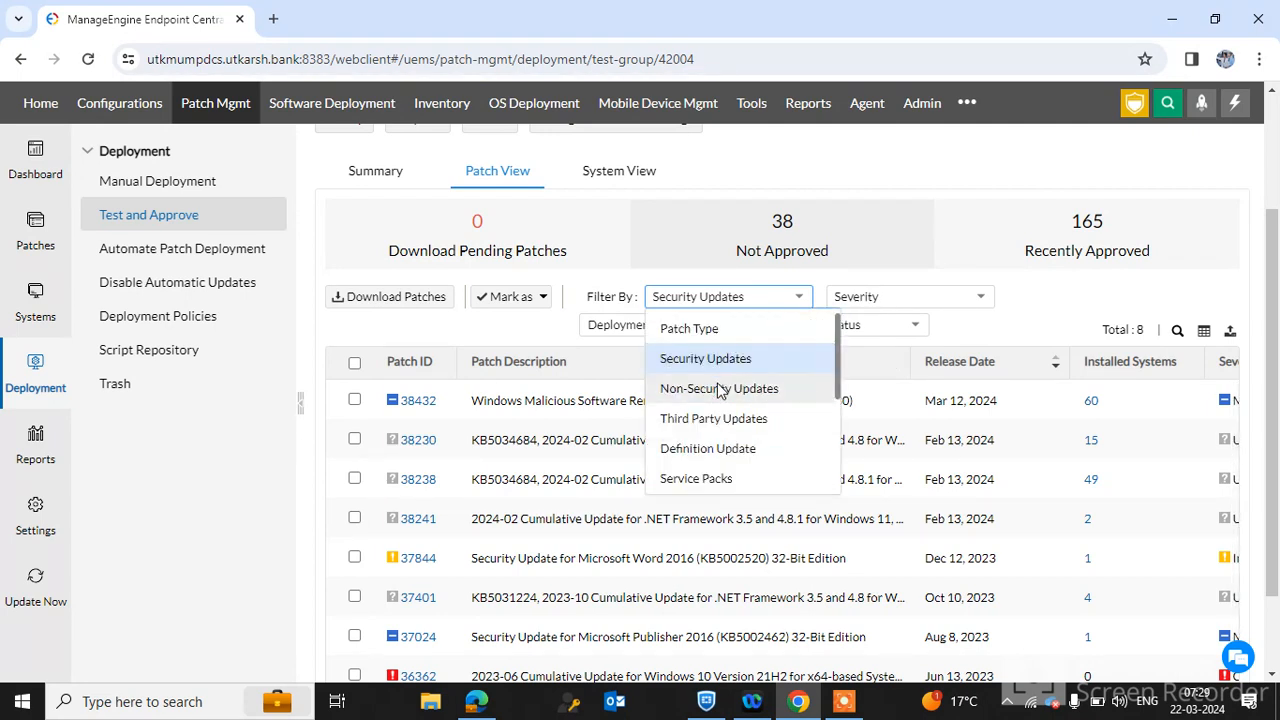
mouse_move(1062, 302)
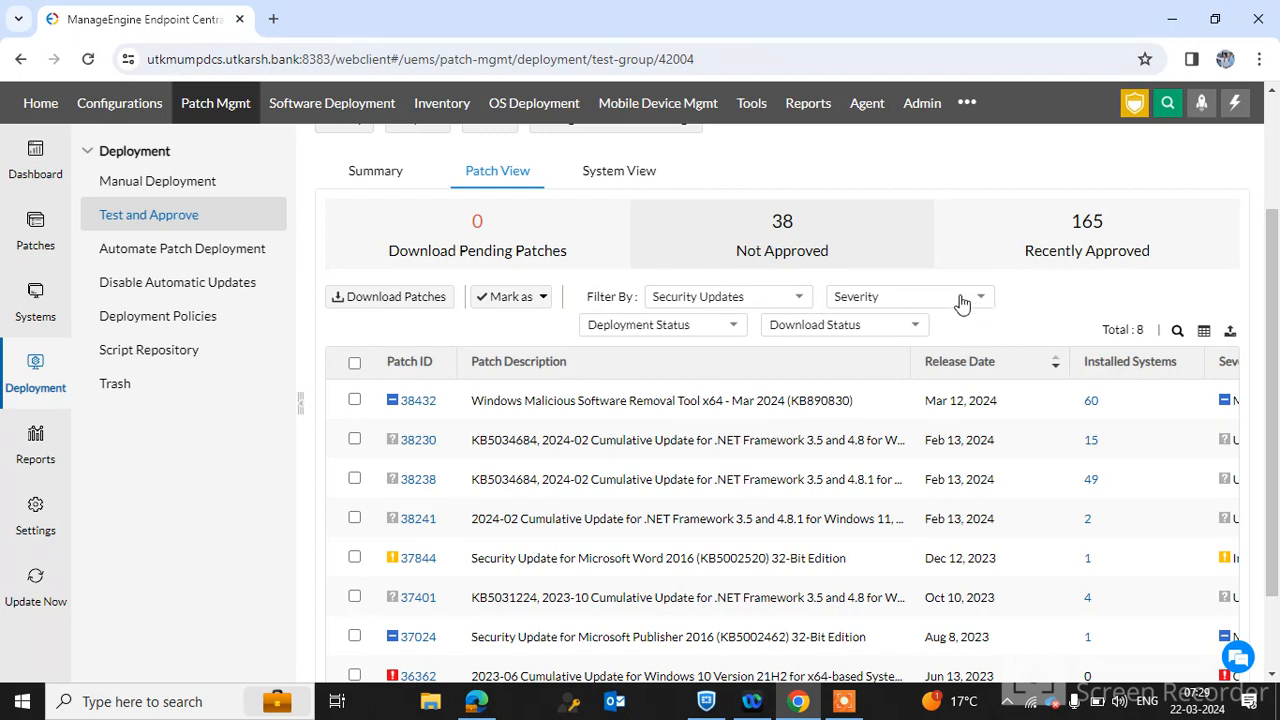
left_click(905, 296)
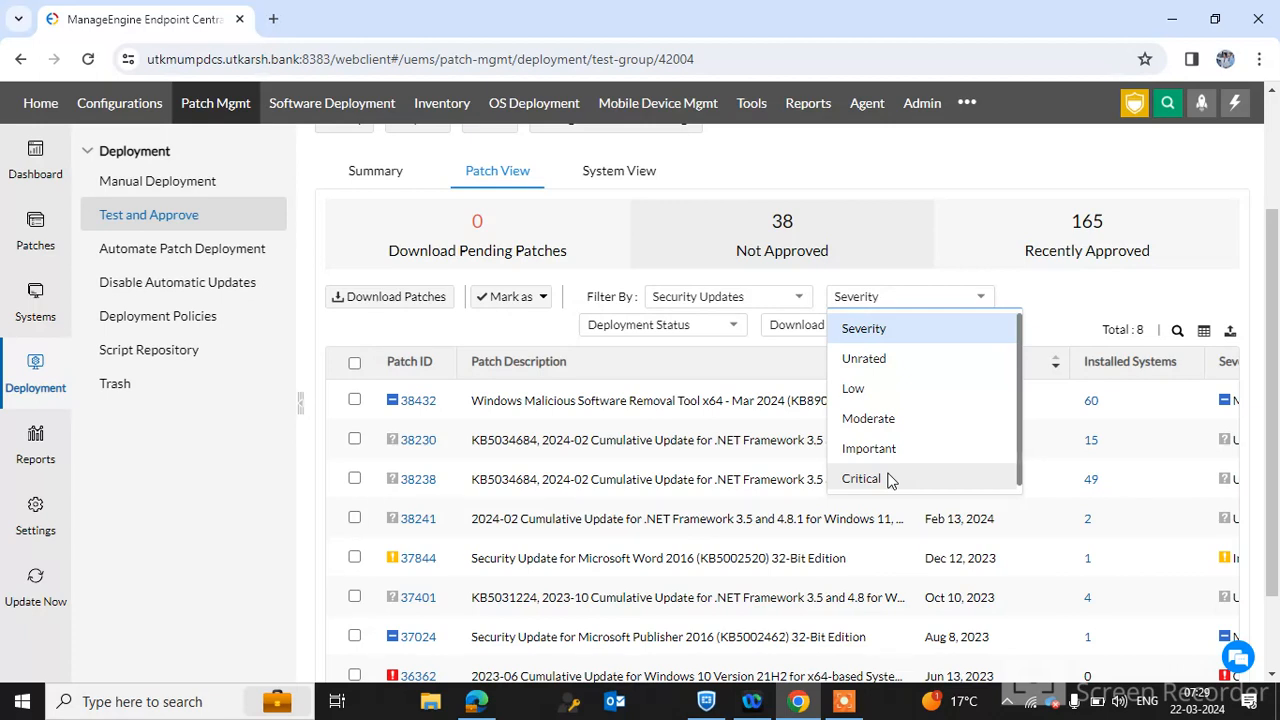
mouse_move(1020, 357)
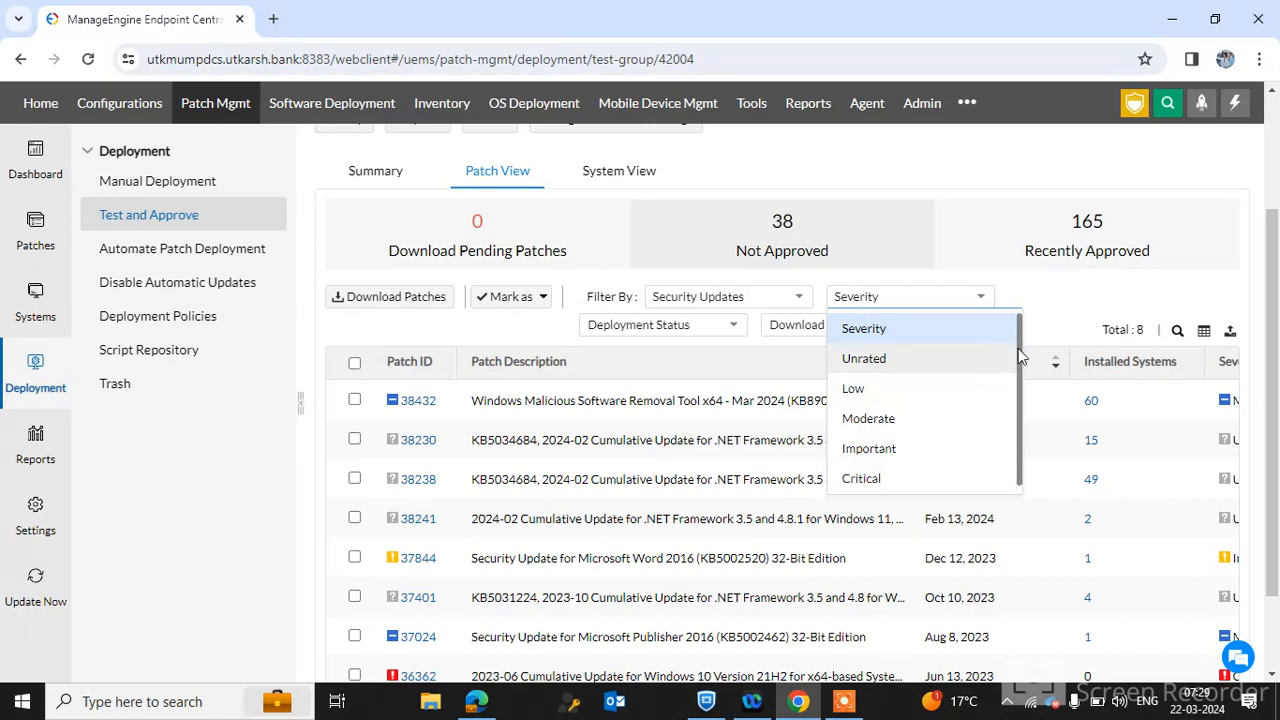
mouse_move(1050, 352)
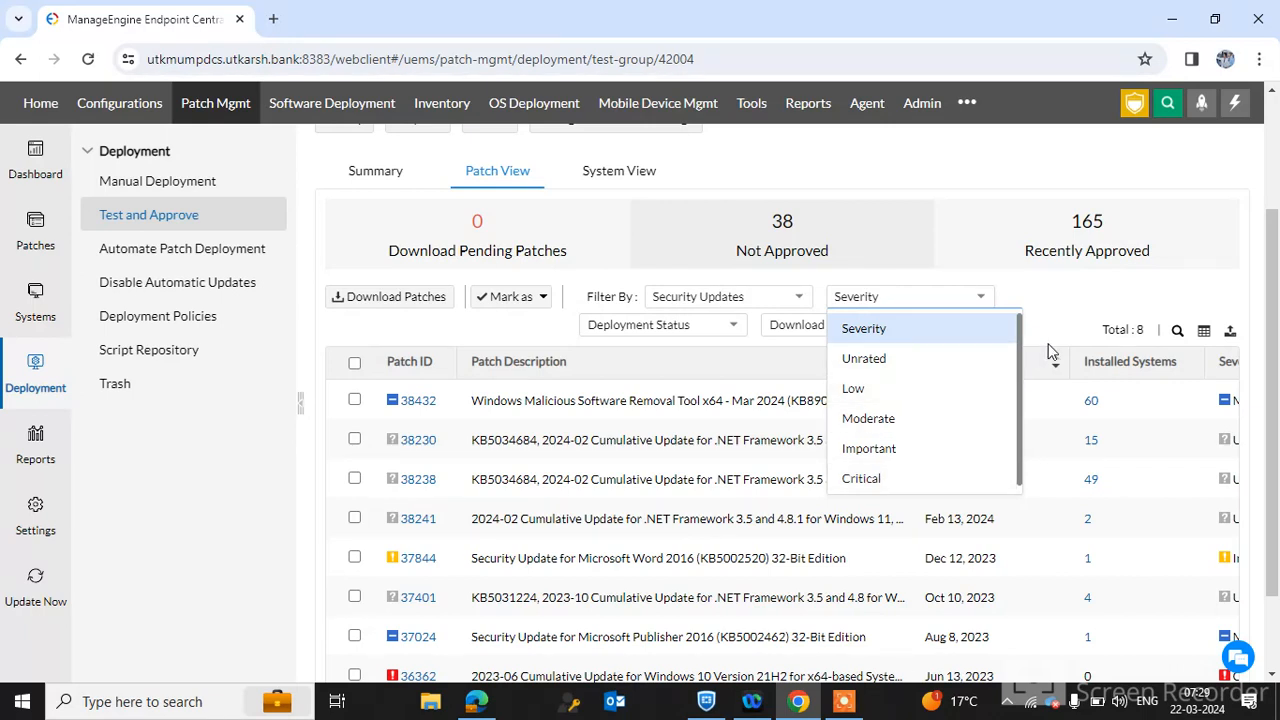
mouse_move(861, 478)
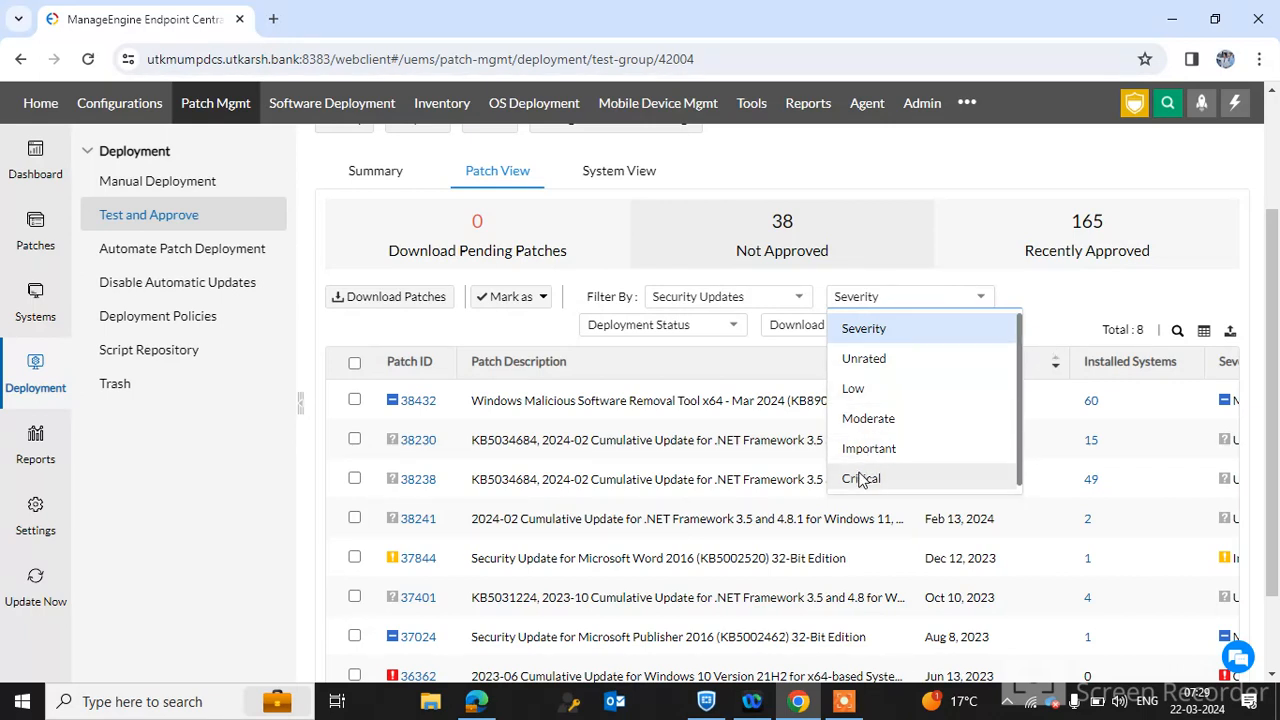
- Try Critical and Important severity filters, then reset severity to all
left_click(860, 478)
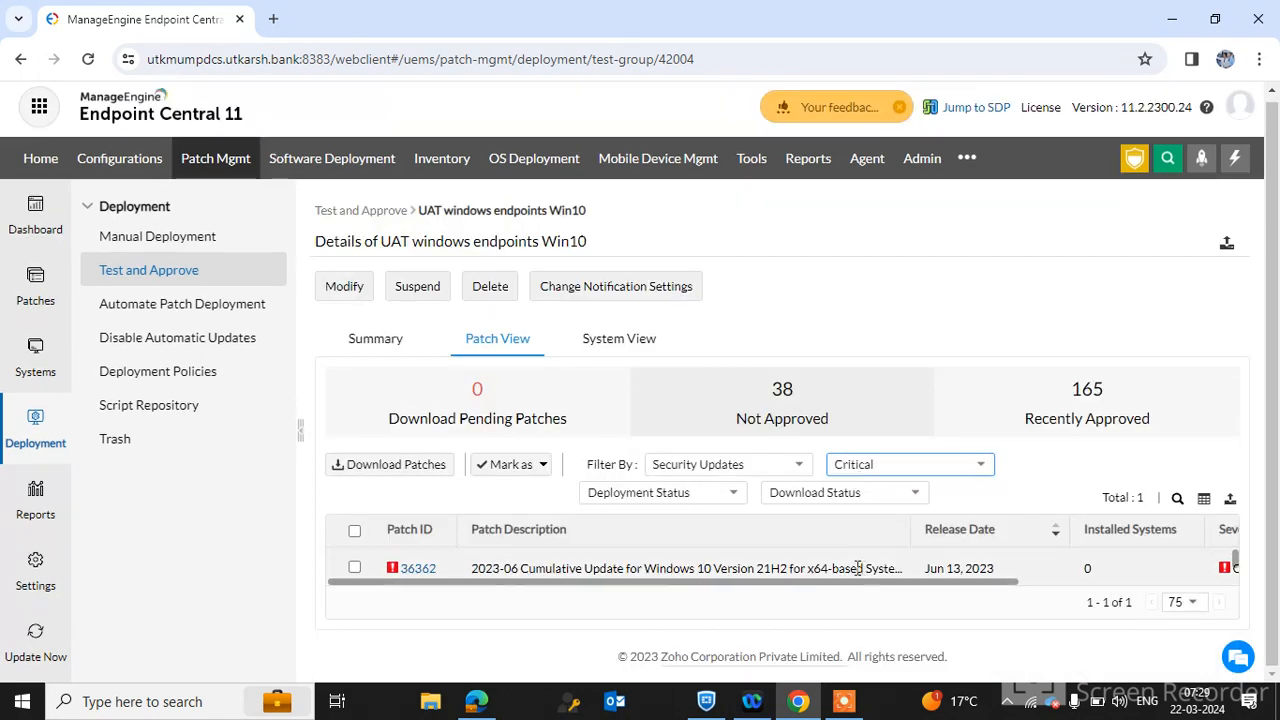
left_click(908, 464)
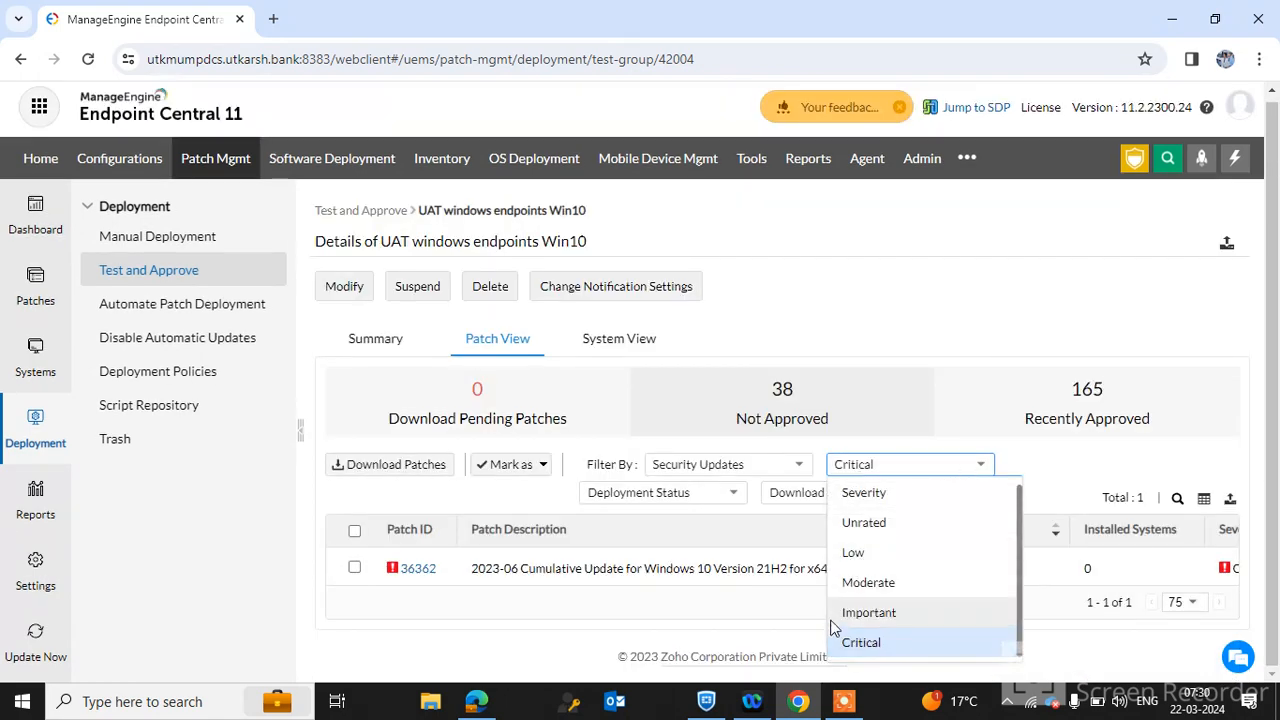
left_click(868, 612)
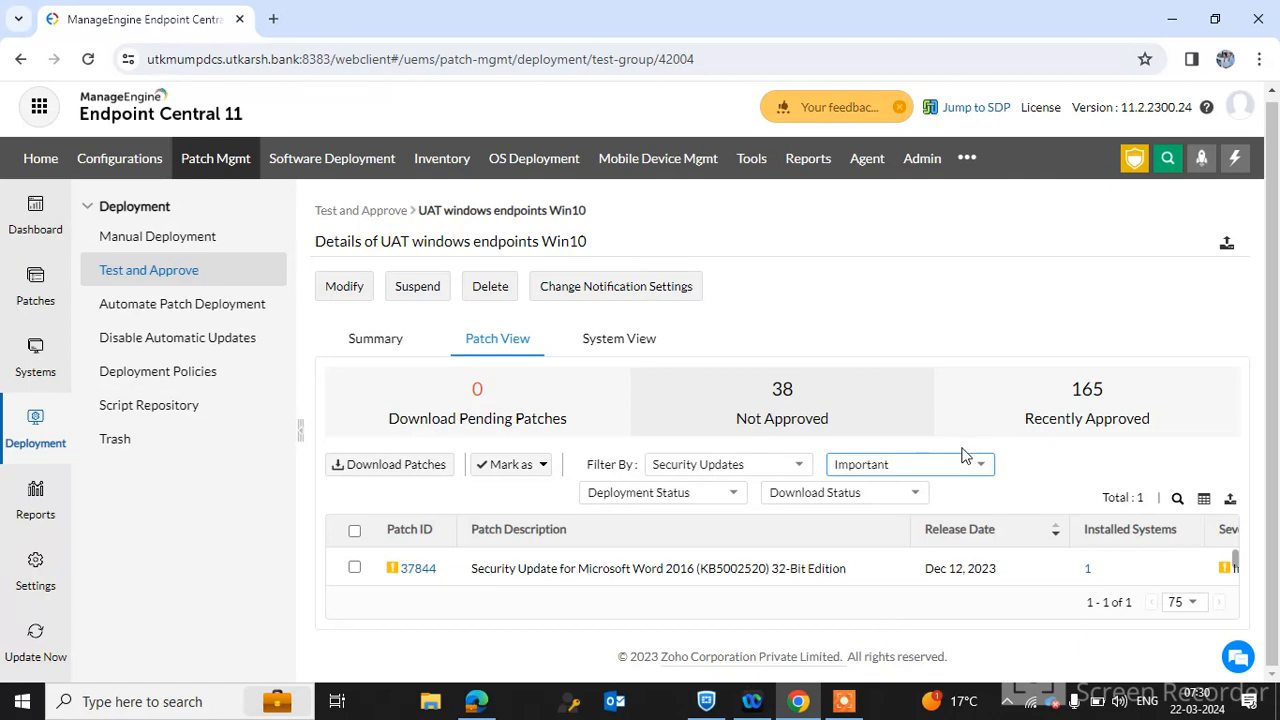
left_click(908, 464)
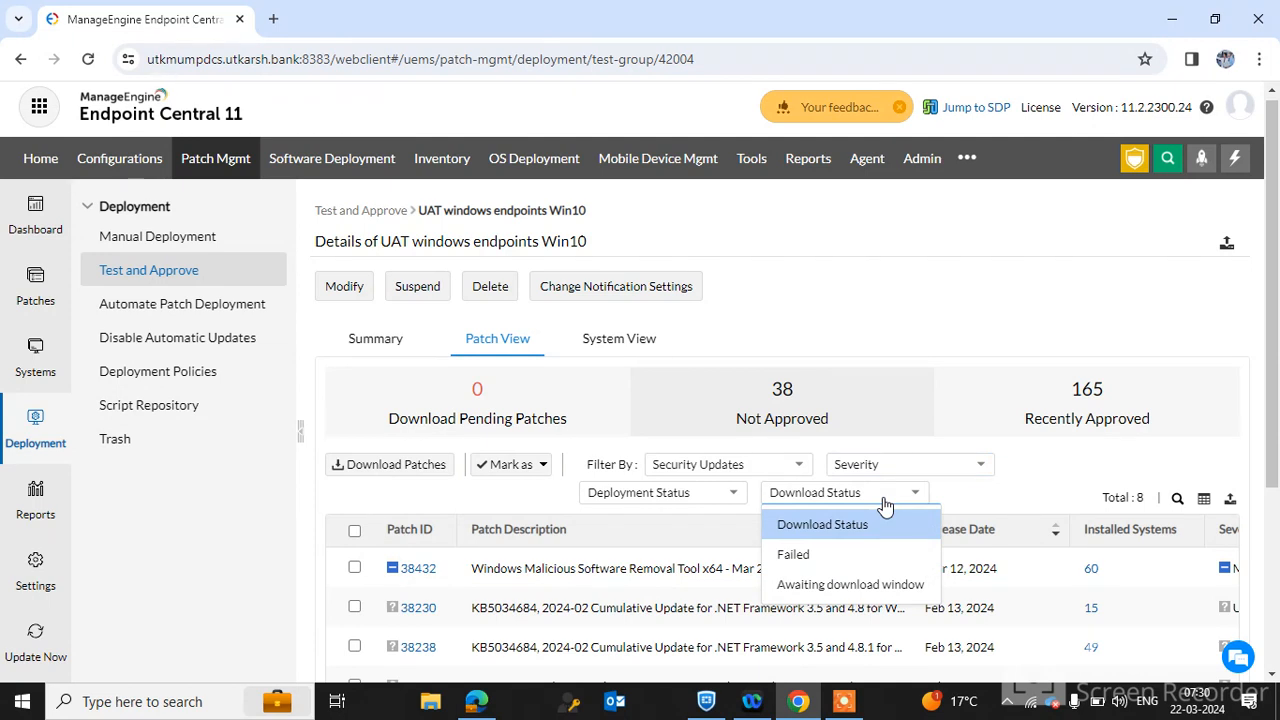
mouse_move(524, 464)
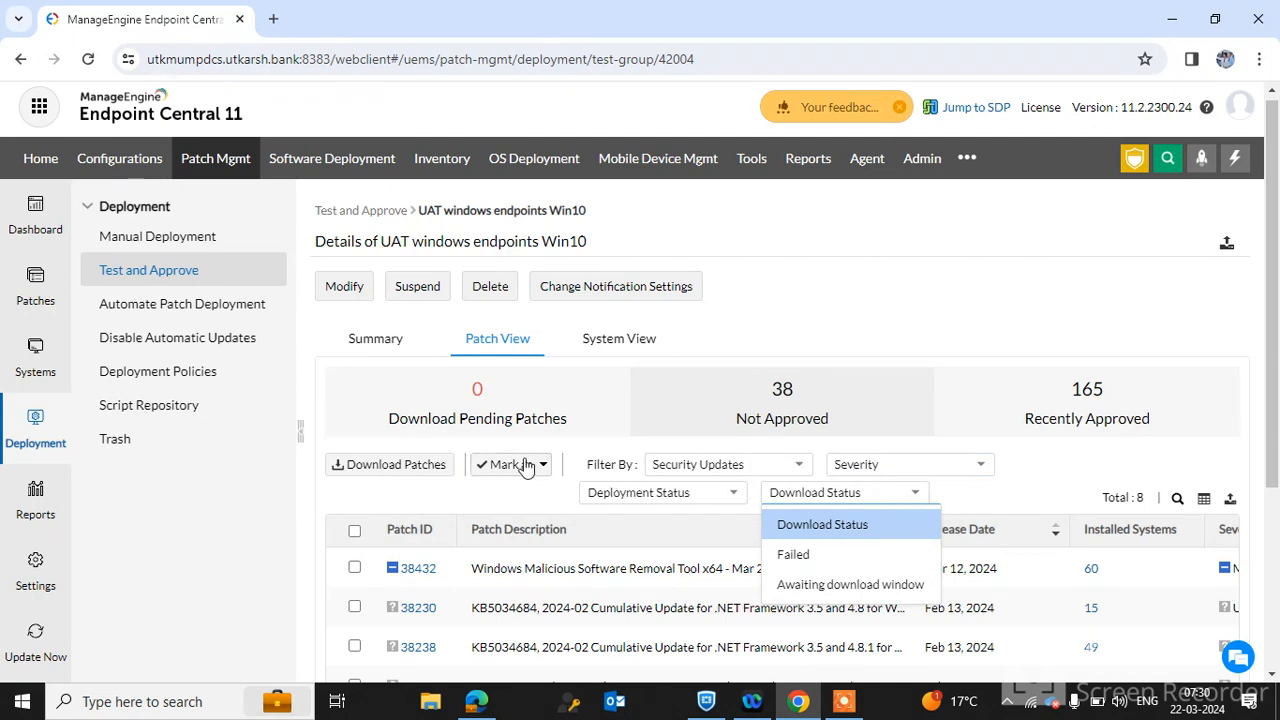
- Dismiss the Download Status options and tick the Malicious Software Removal Tool patch 38432
left_click(354, 568)
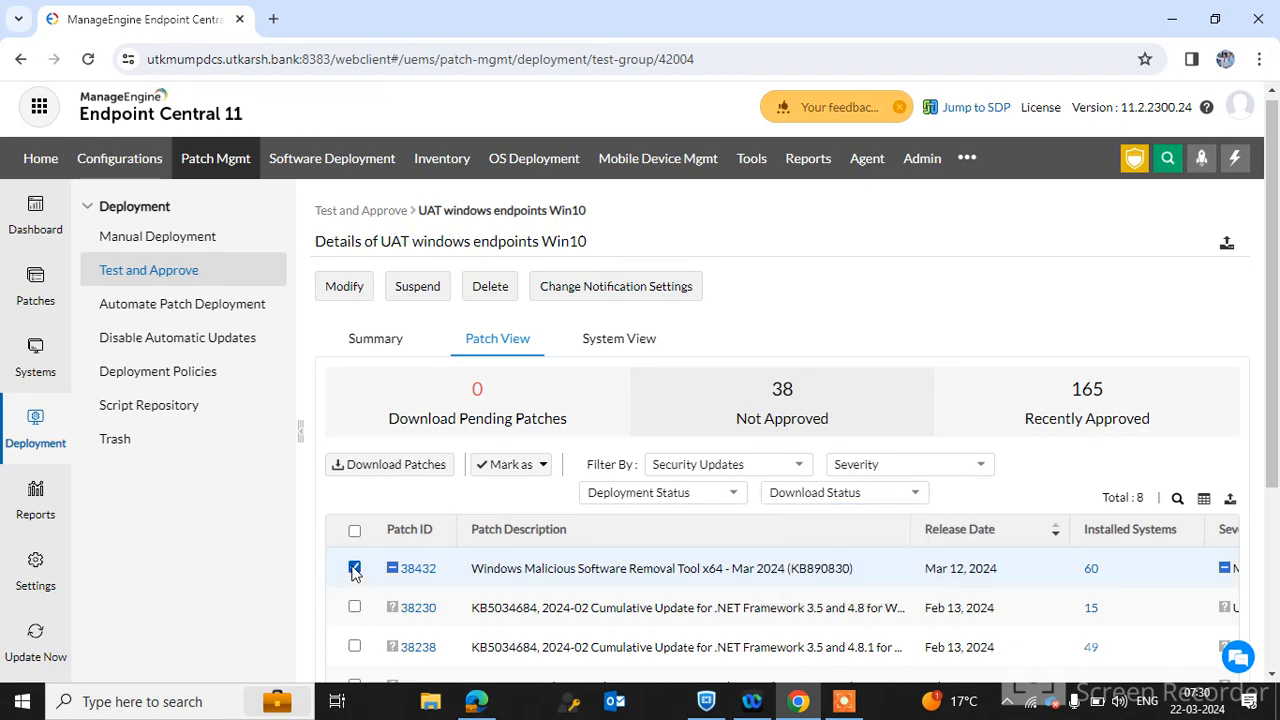
left_click(354, 568)
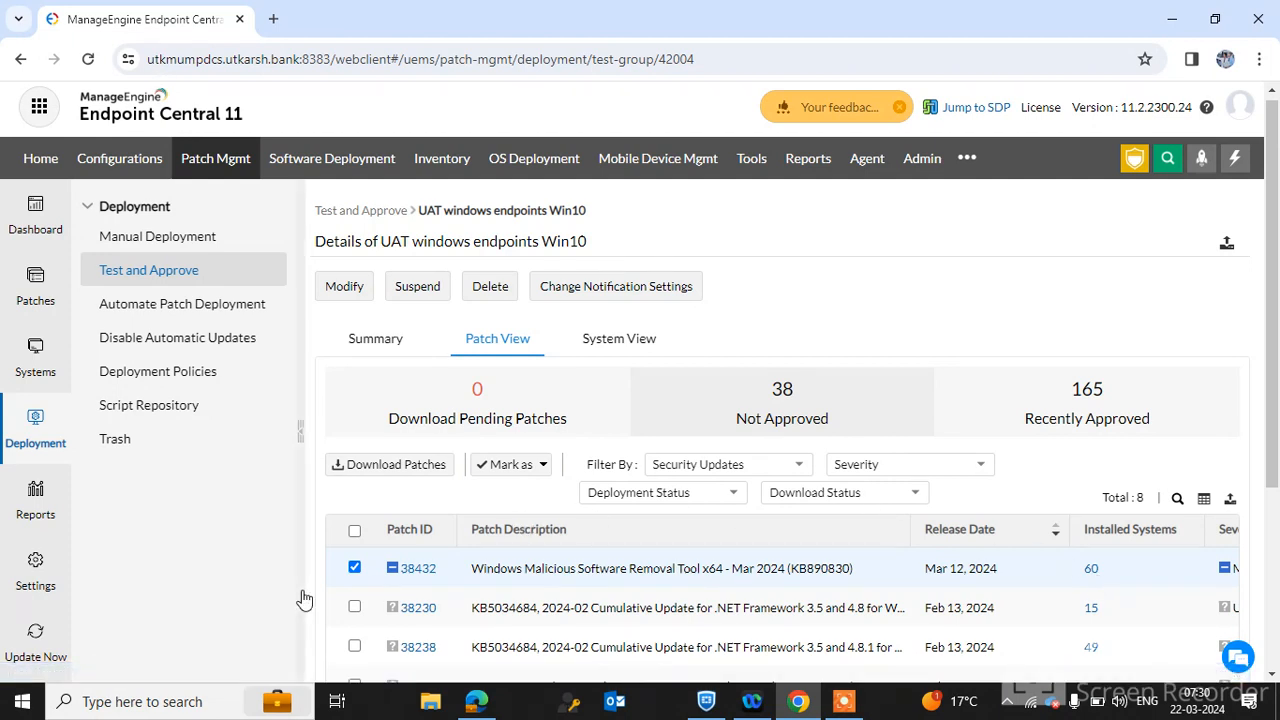
mouse_move(510, 464)
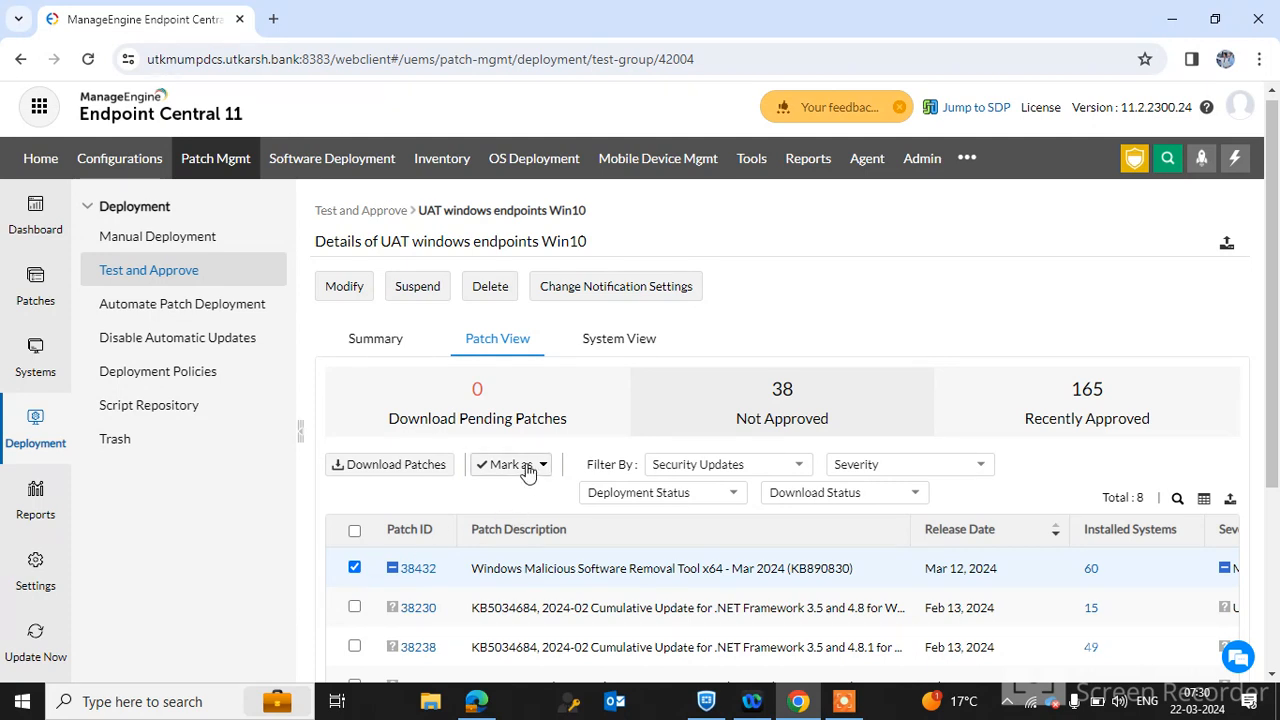
left_click(510, 464)
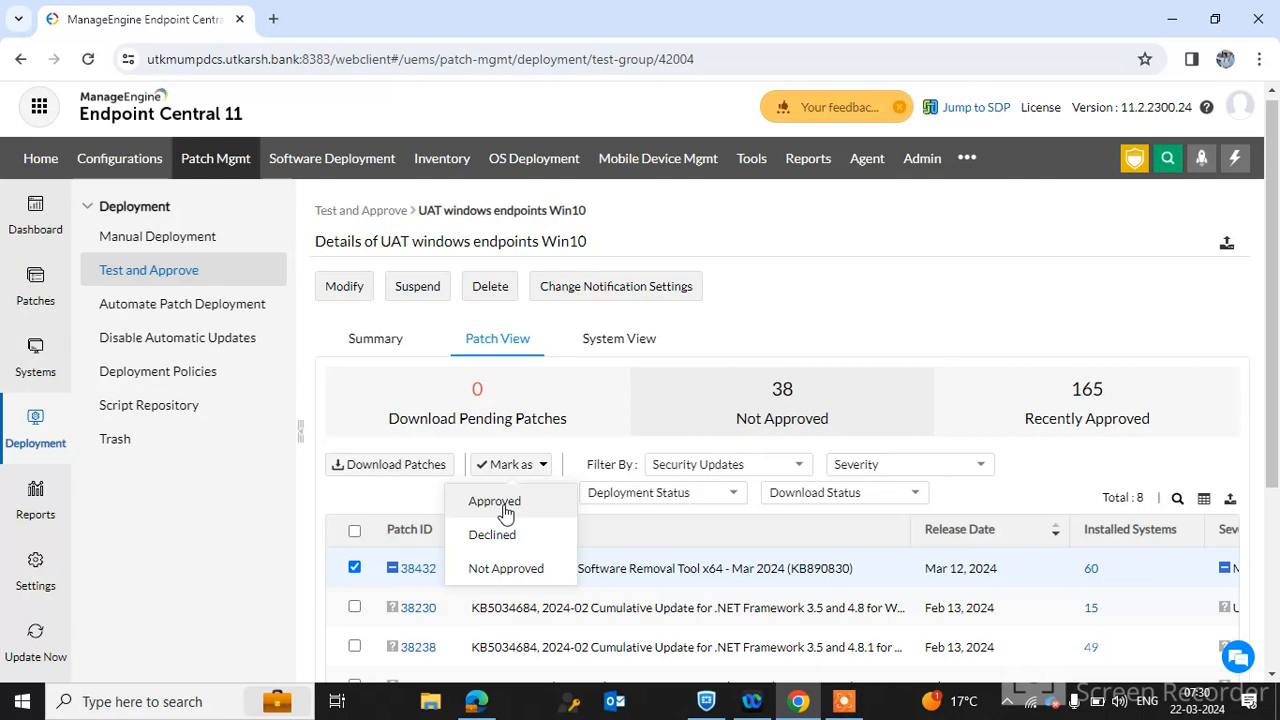
mouse_move(420, 588)
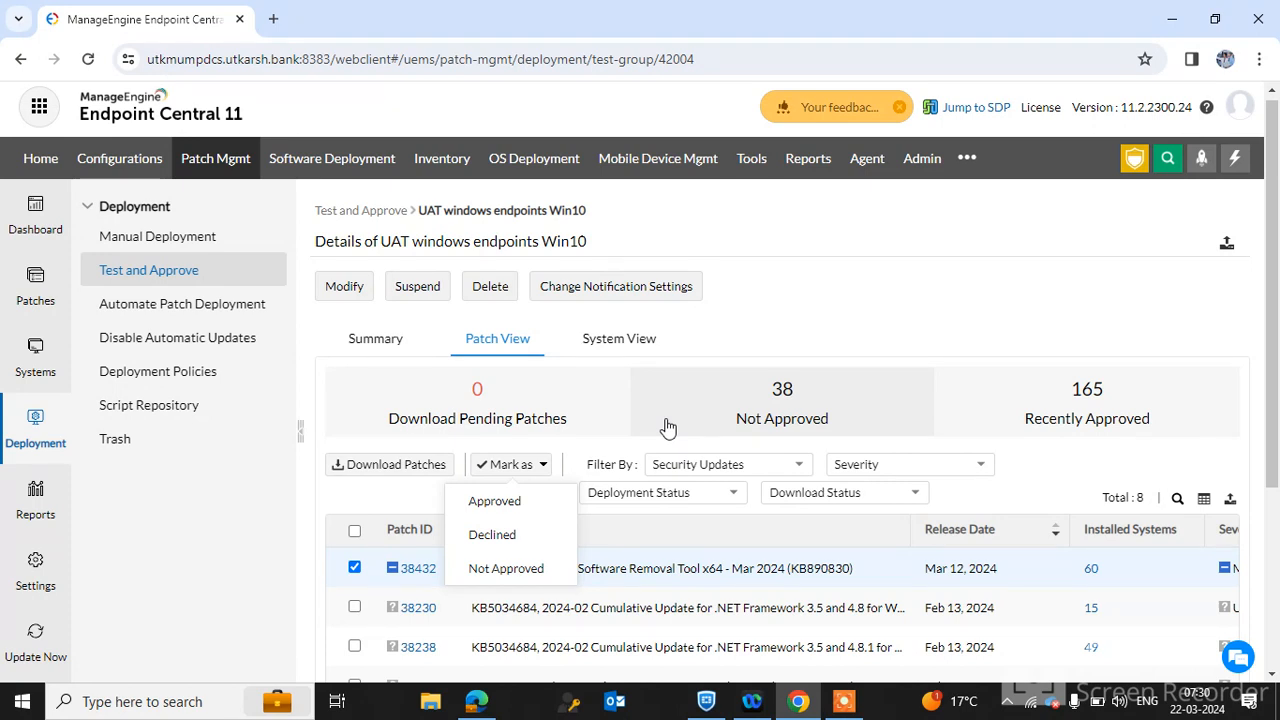
mouse_move(805, 370)
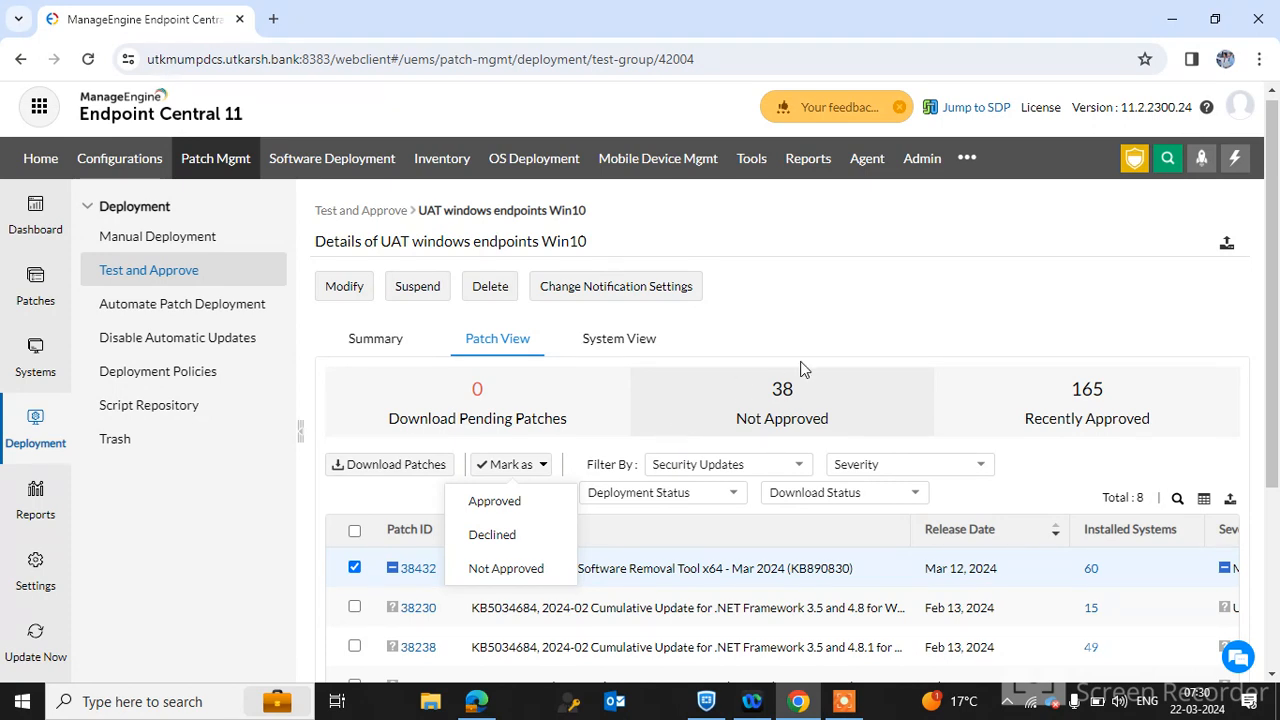
mouse_move(315, 555)
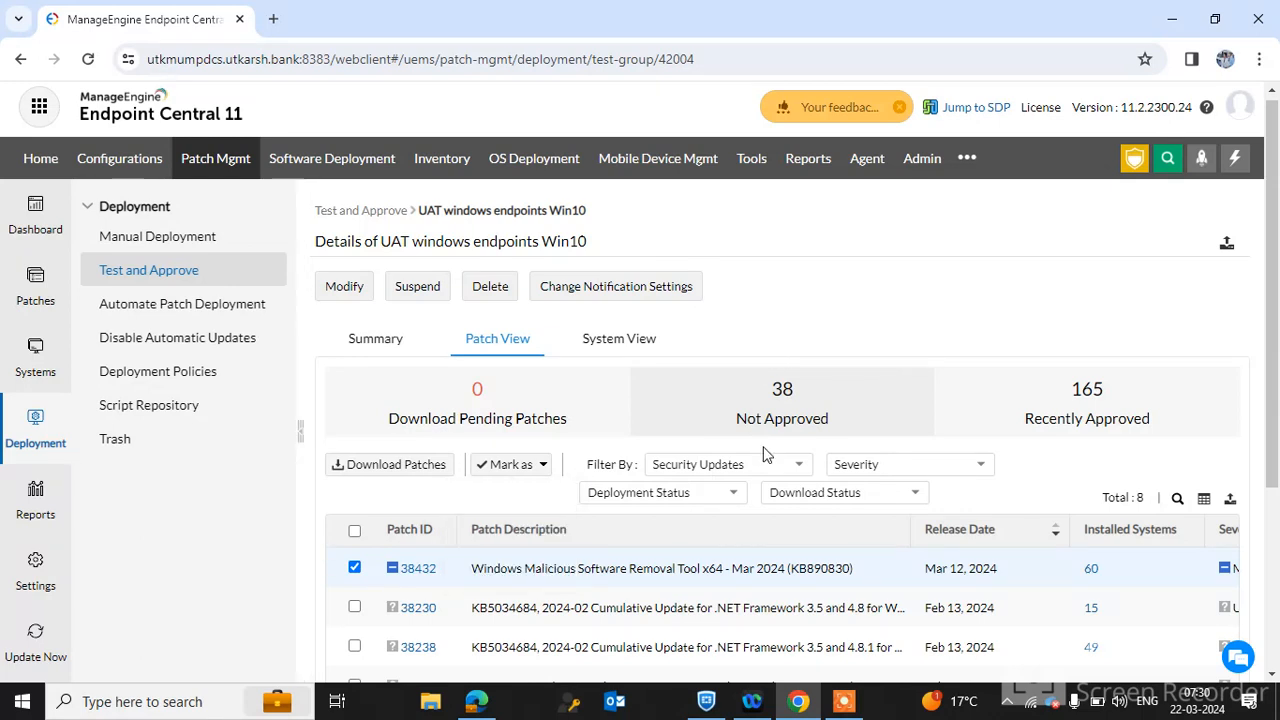
left_click(905, 464)
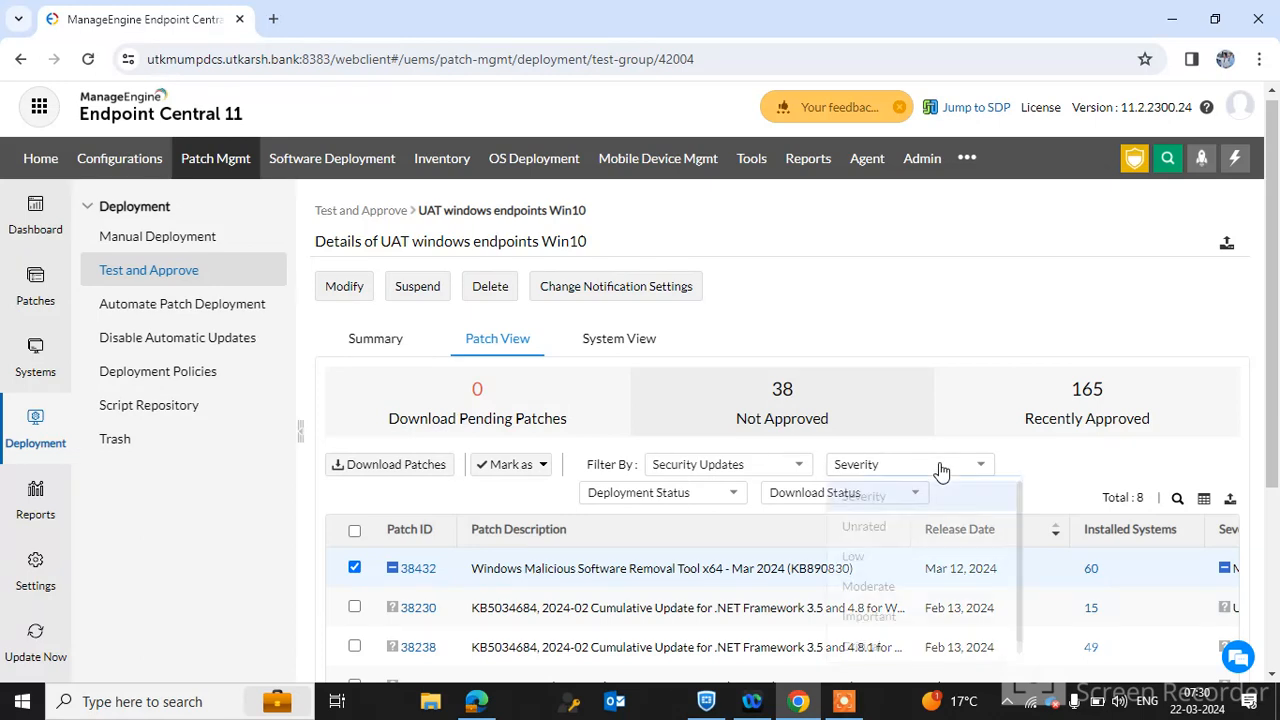
left_click(908, 464)
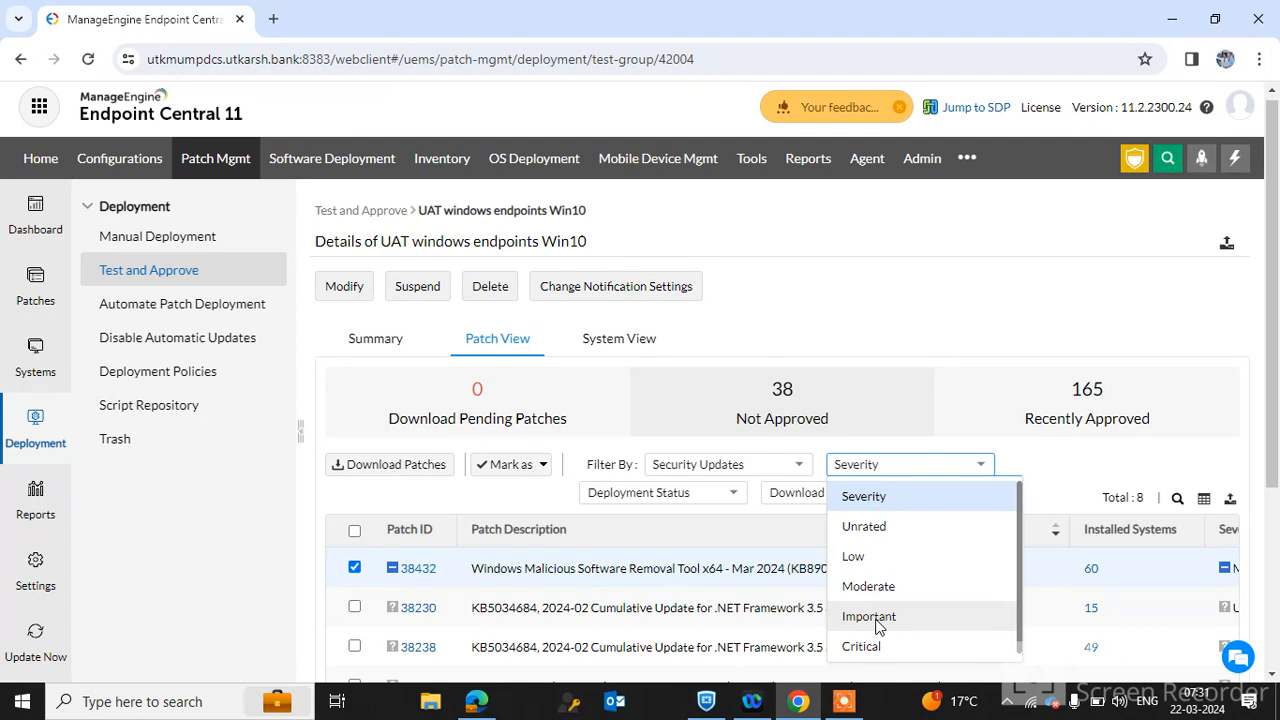
mouse_move(868, 586)
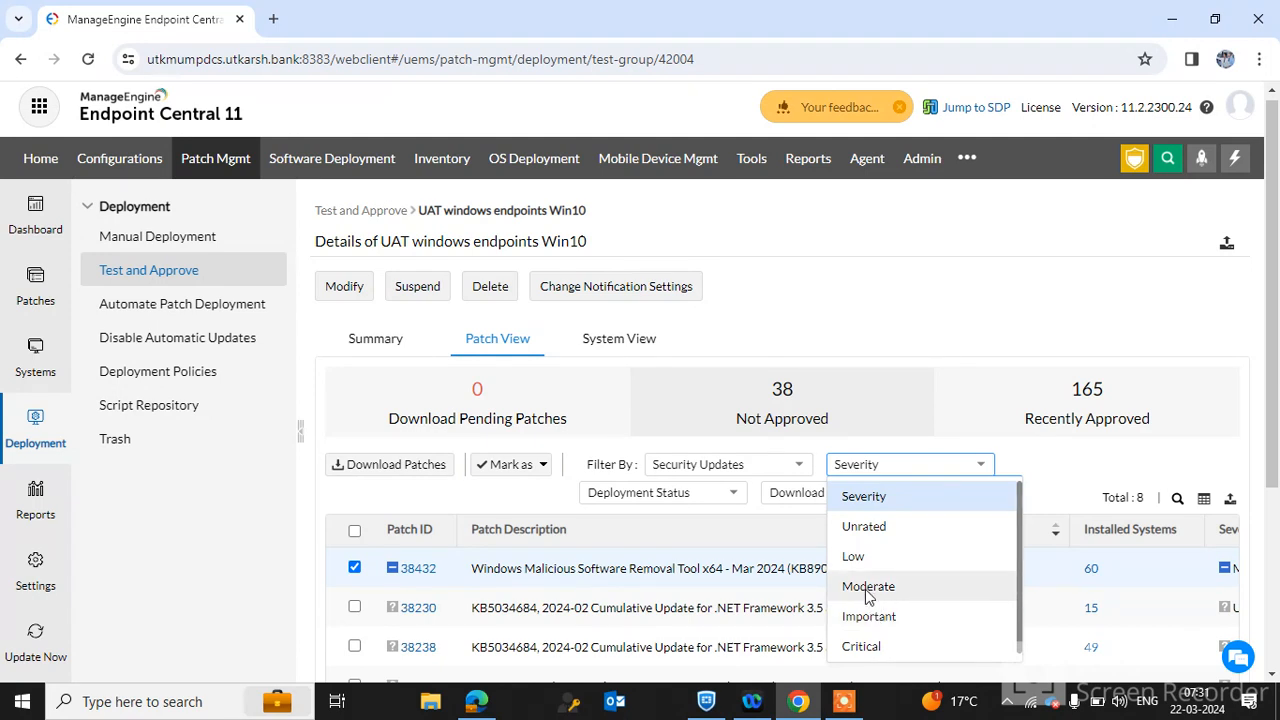
mouse_move(875, 532)
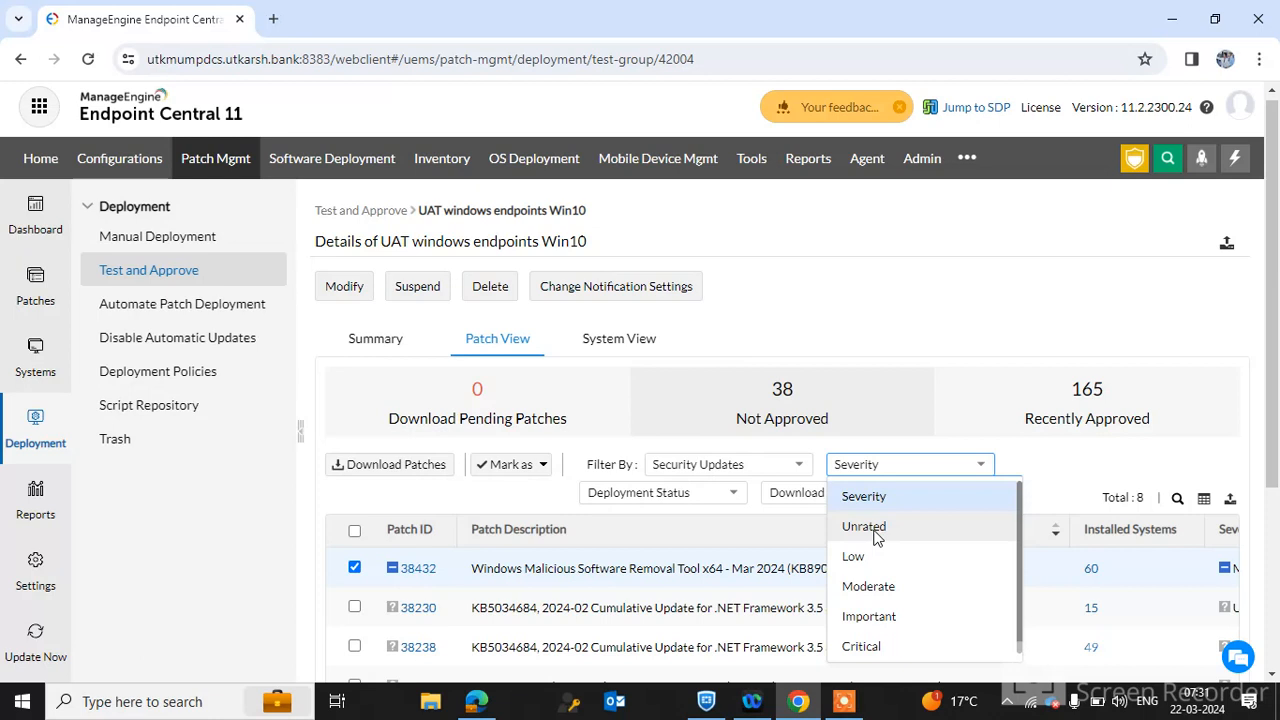
mouse_move(987, 308)
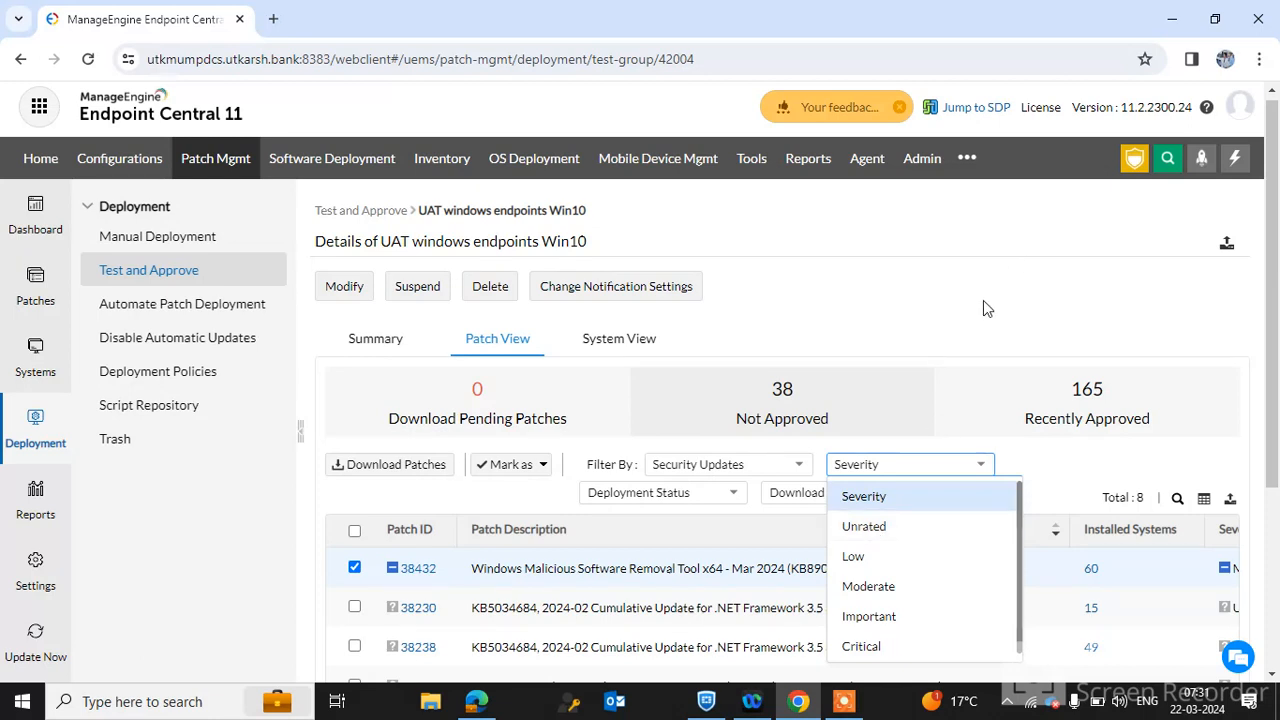
mouse_move(862, 646)
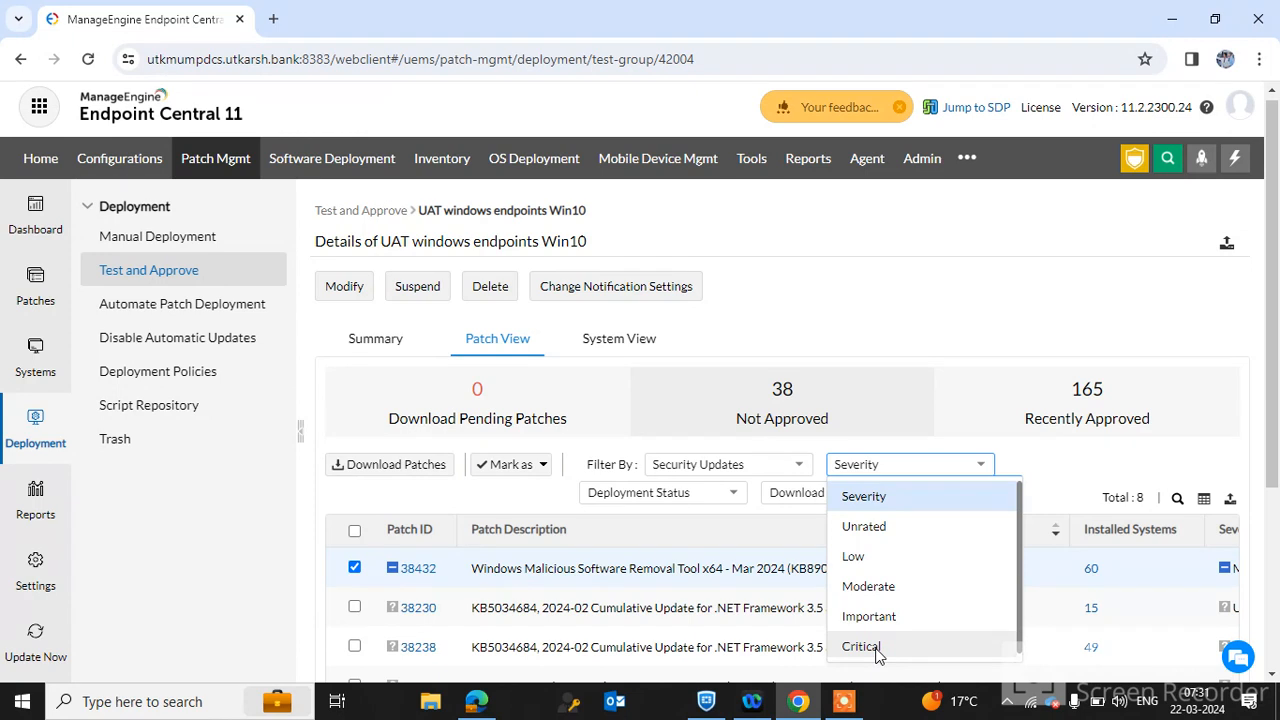
mouse_move(878, 556)
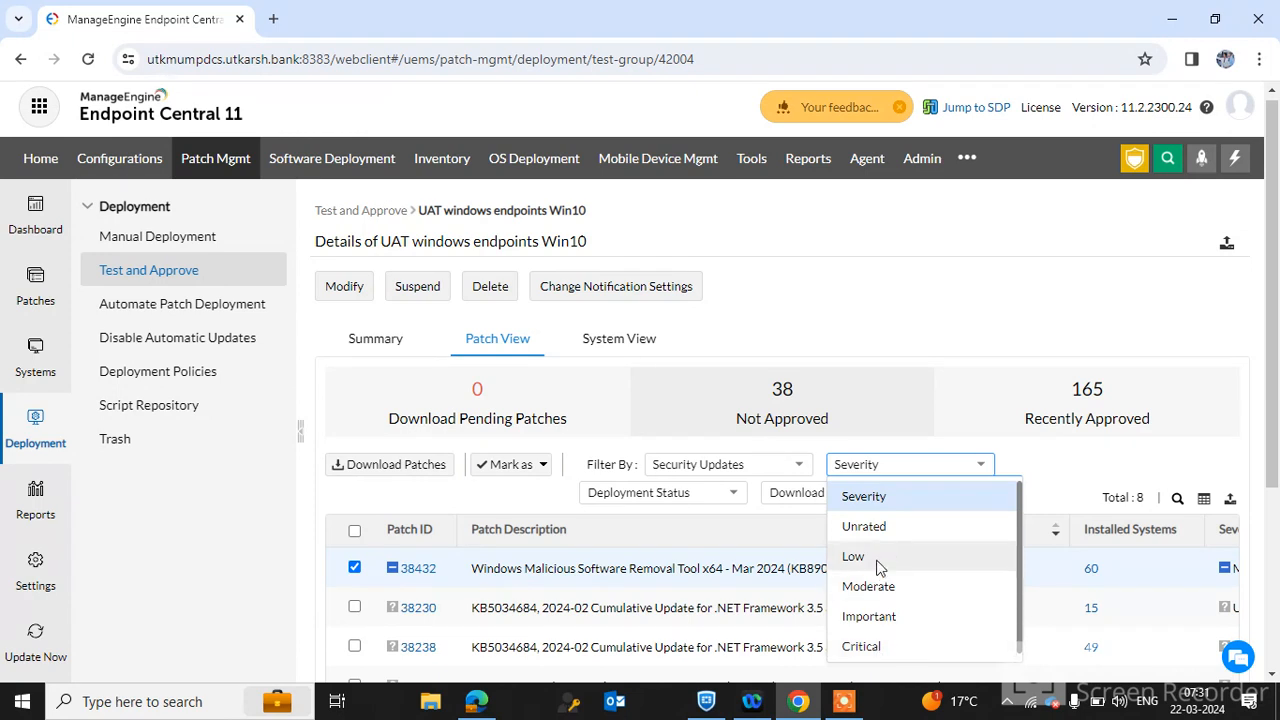
left_click(855, 342)
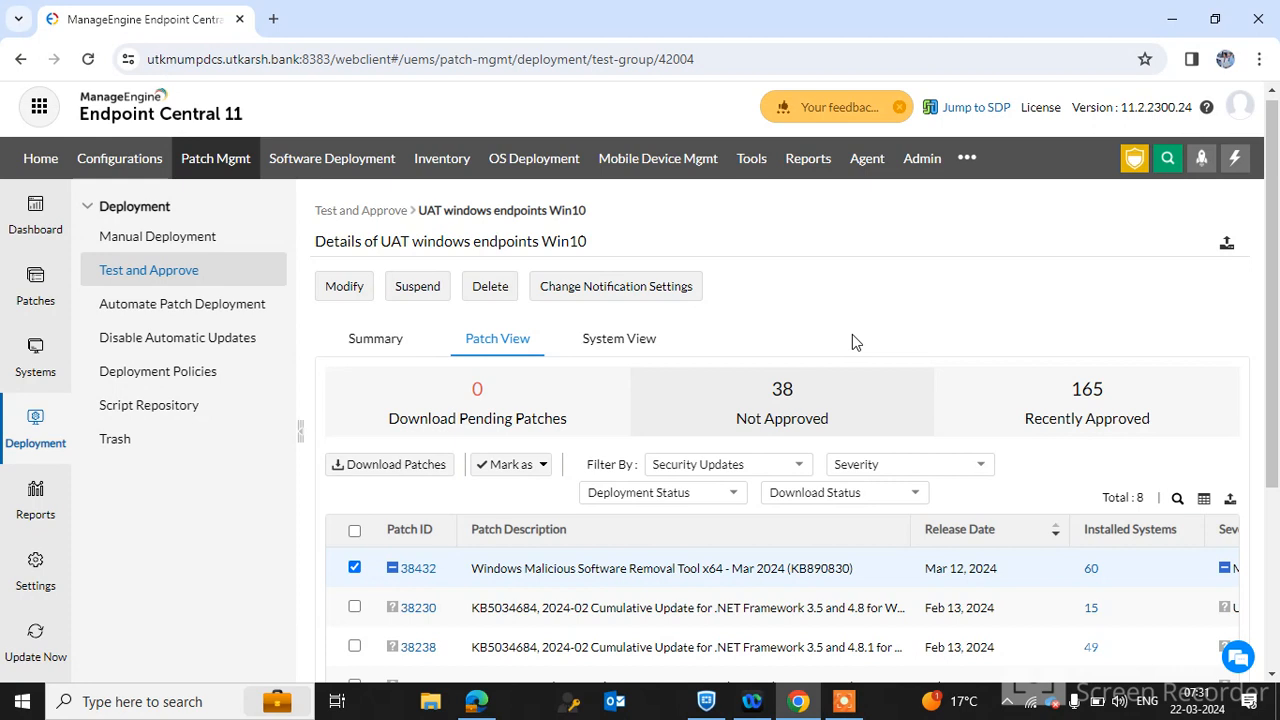
mouse_move(896, 534)
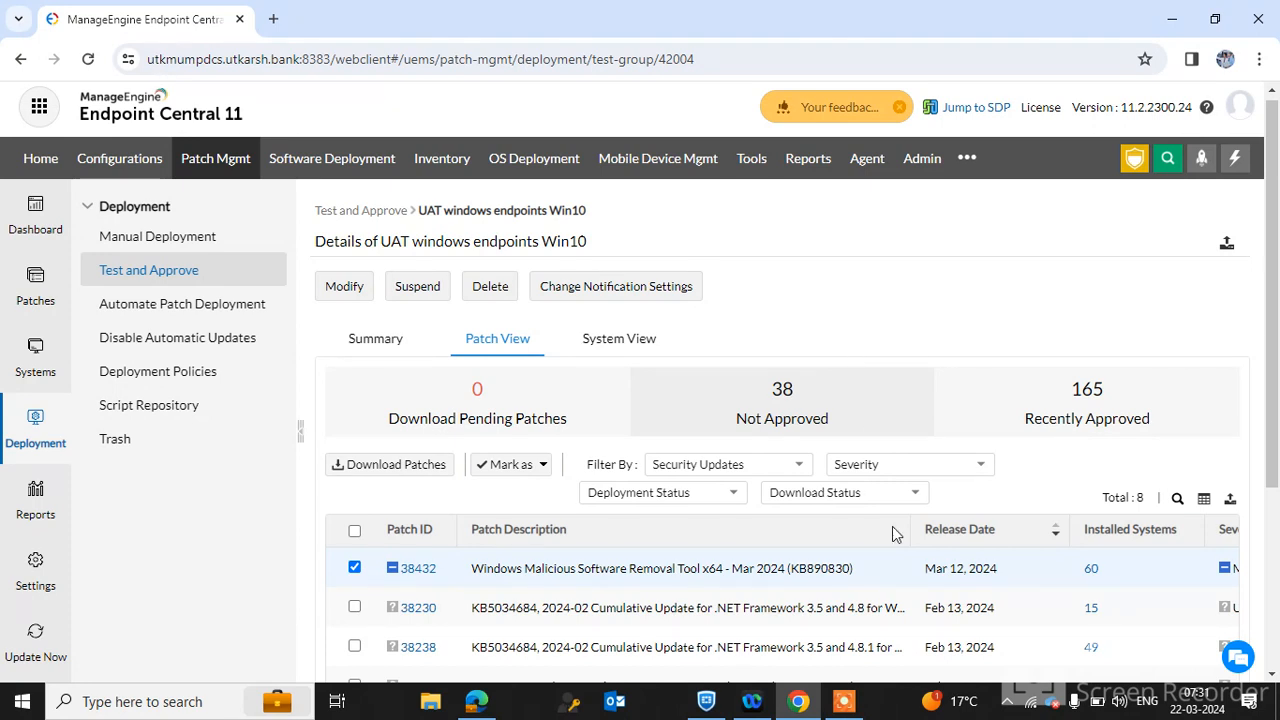